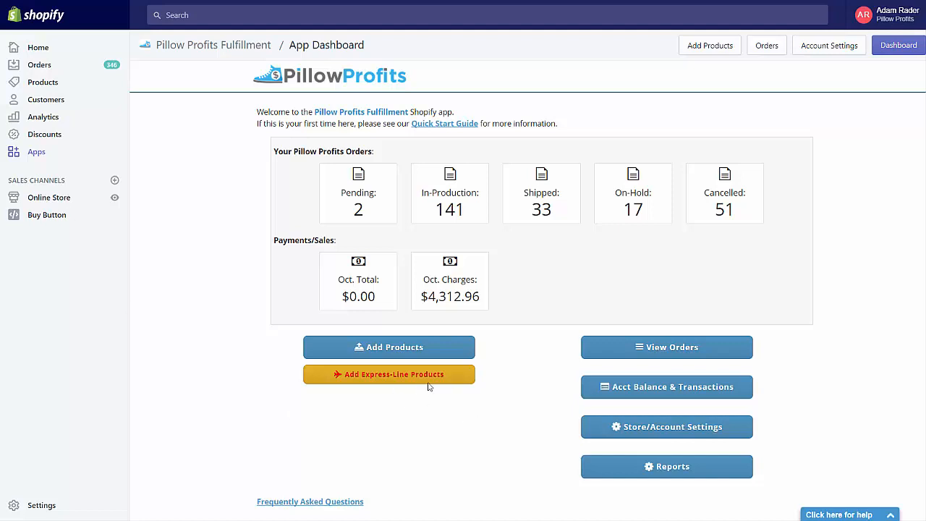
Step: Open Add Express-Line Products and browse the catalog of pillow covers, totes, shoes and flip flops
click(389, 374)
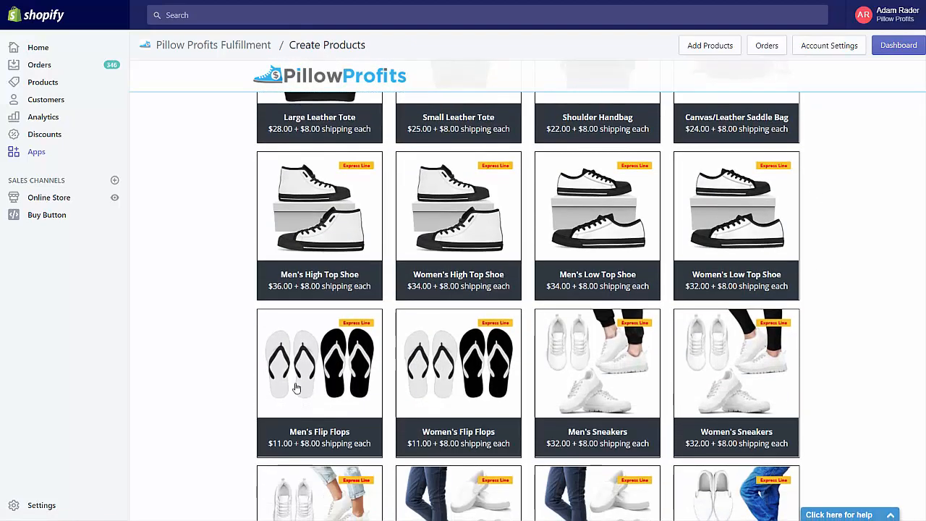
scroll(up, 3)
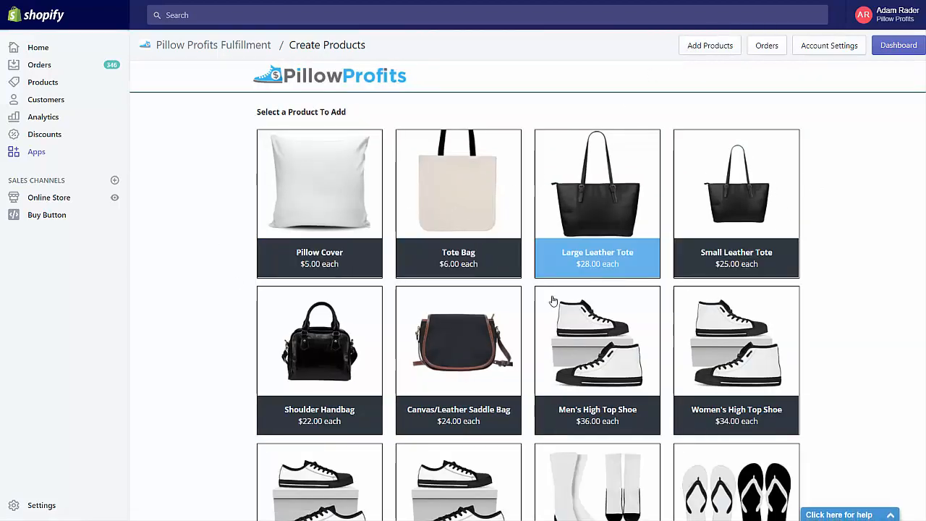
scroll(down, 3)
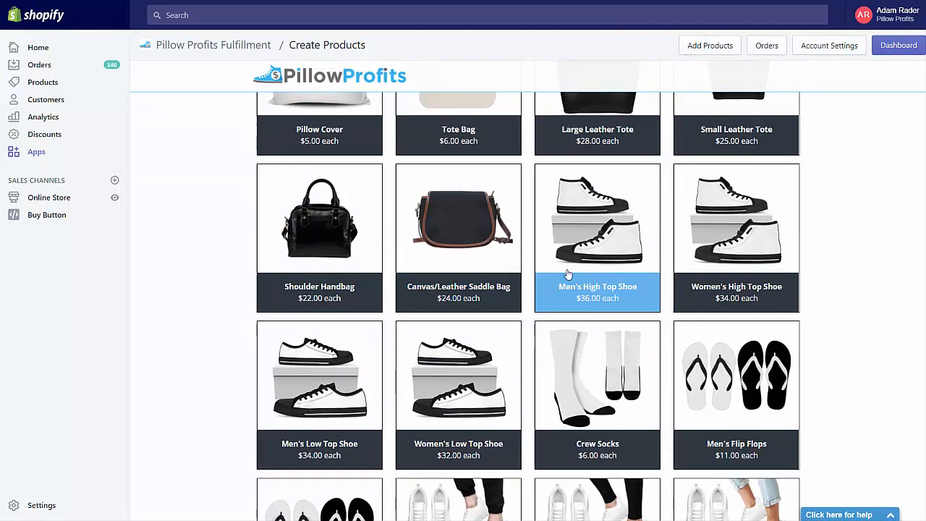
mouse_move(532, 239)
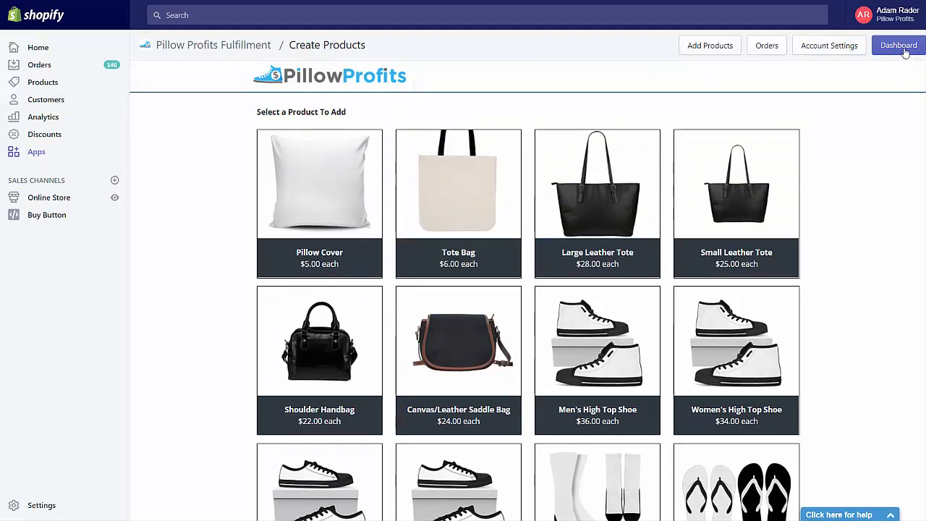
Step: Return to the dashboard, then review and collapse order #1356's line items in Pending orders
click(898, 45)
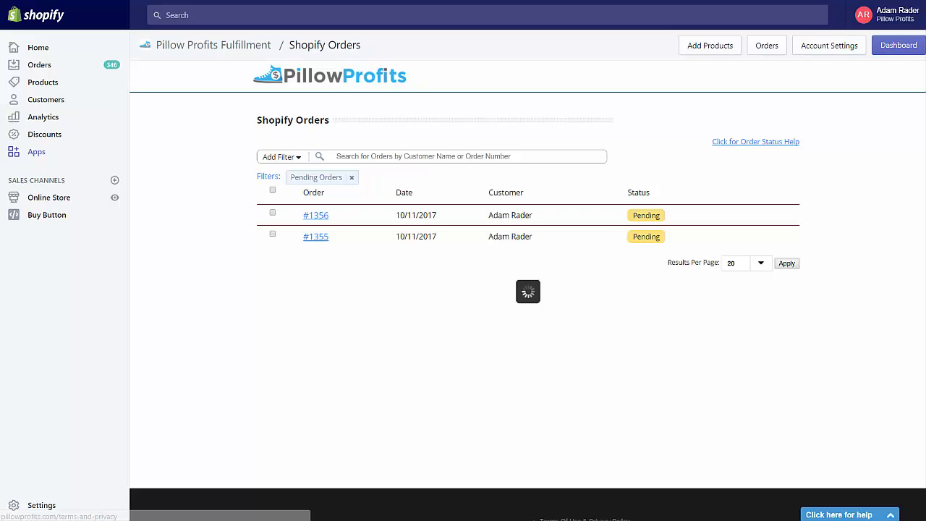
click(316, 215)
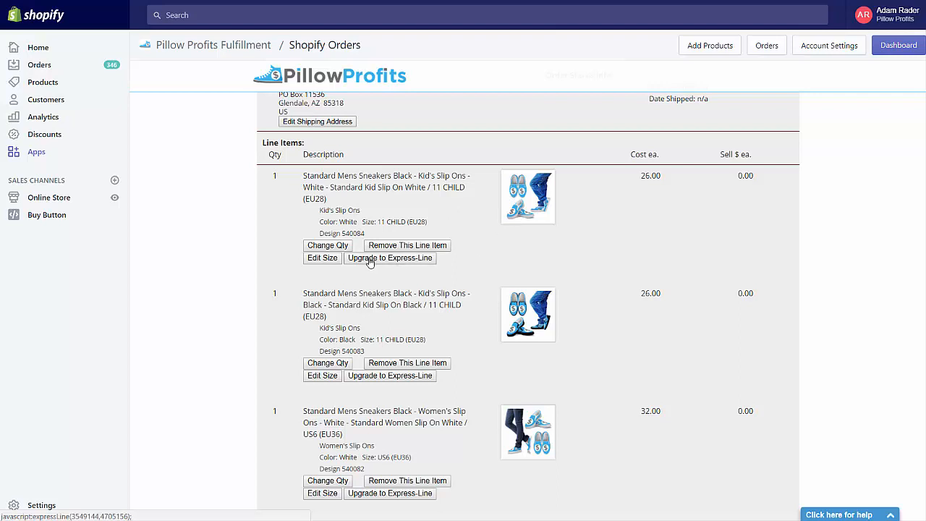
mouse_move(372, 261)
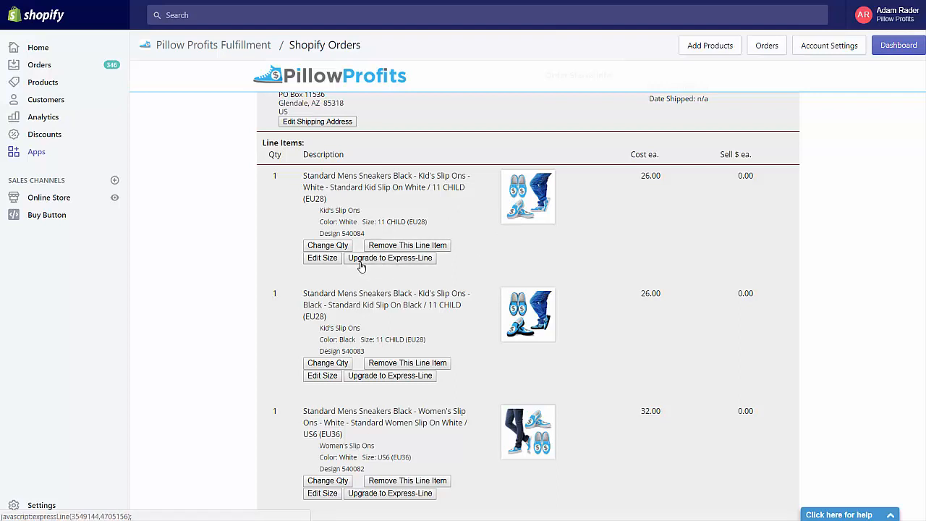
mouse_move(390, 263)
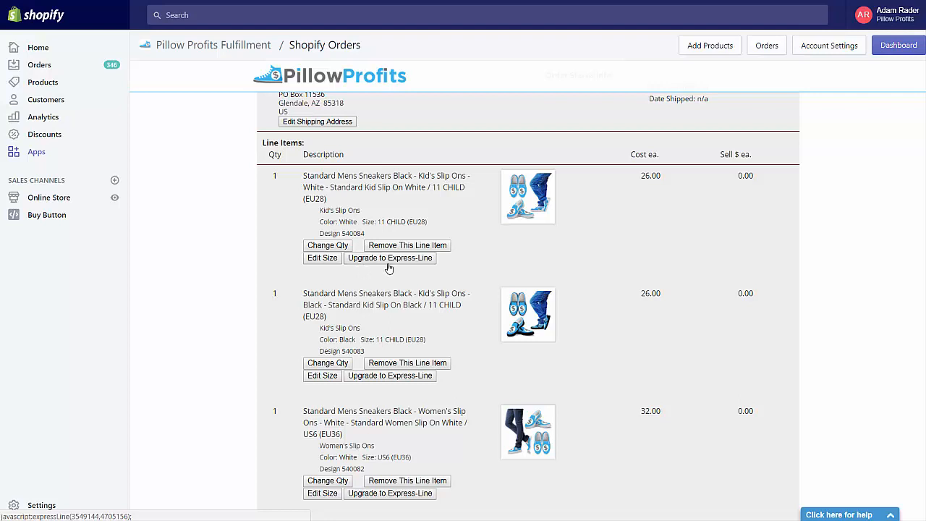
mouse_move(371, 268)
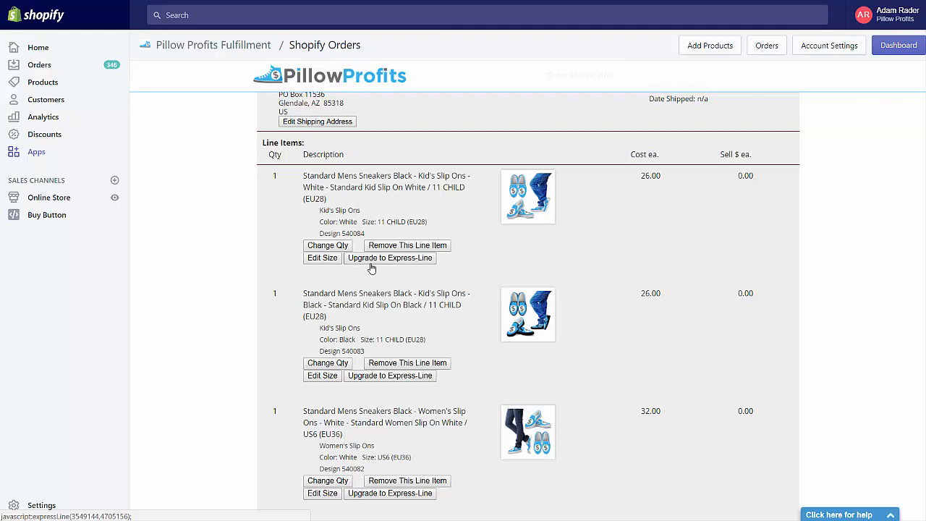
mouse_move(363, 264)
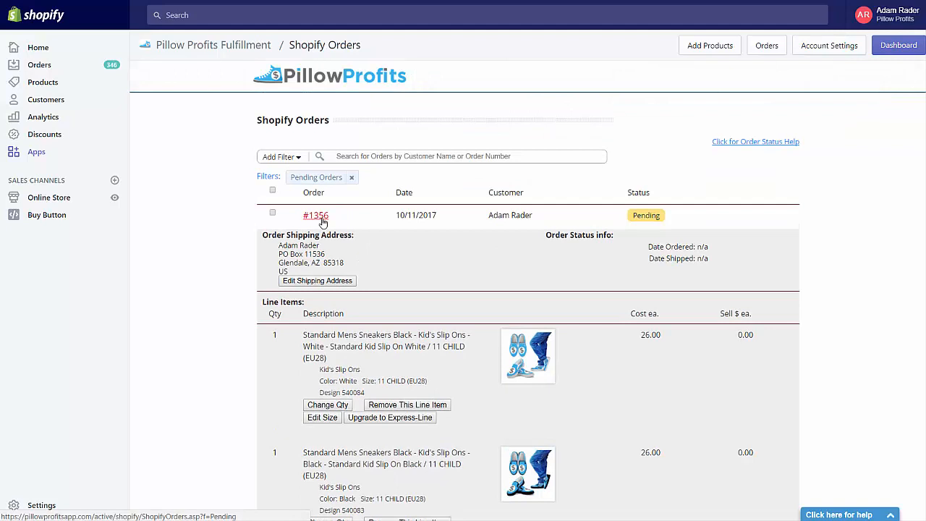
click(316, 215)
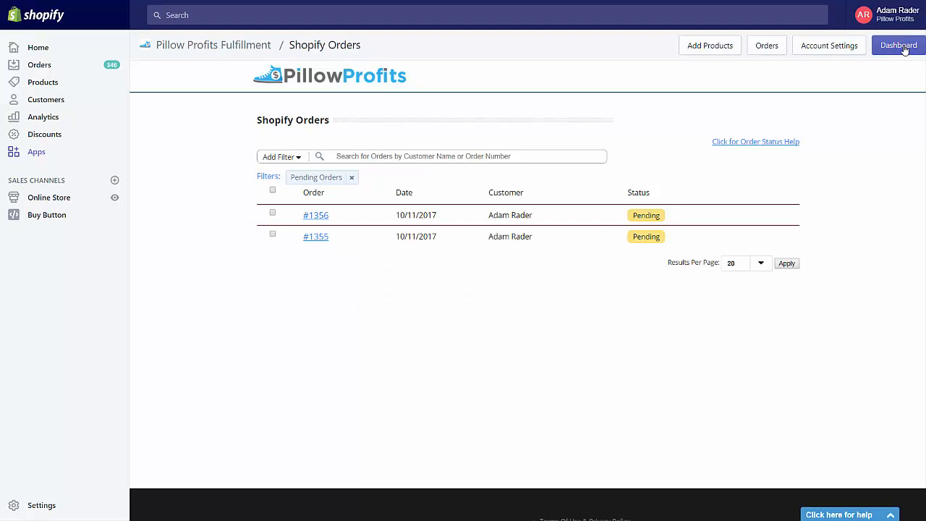
click(898, 45)
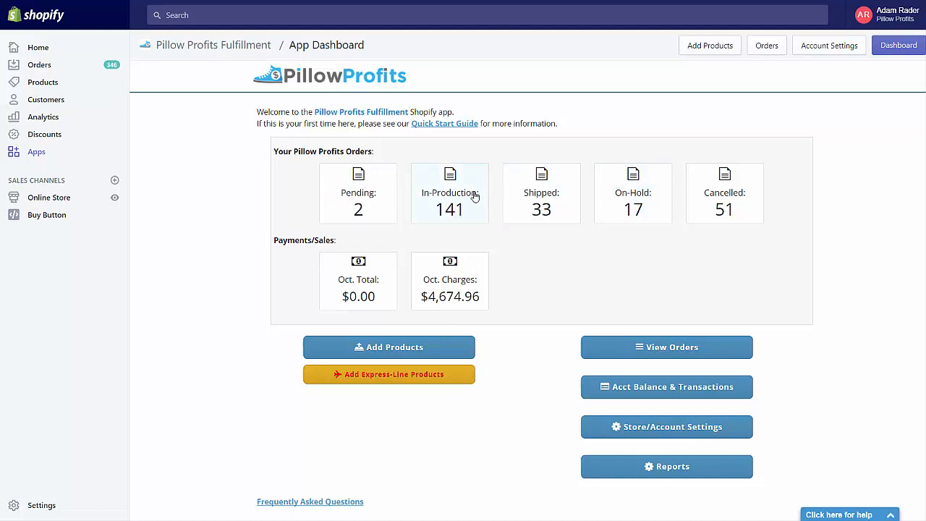
mouse_move(521, 199)
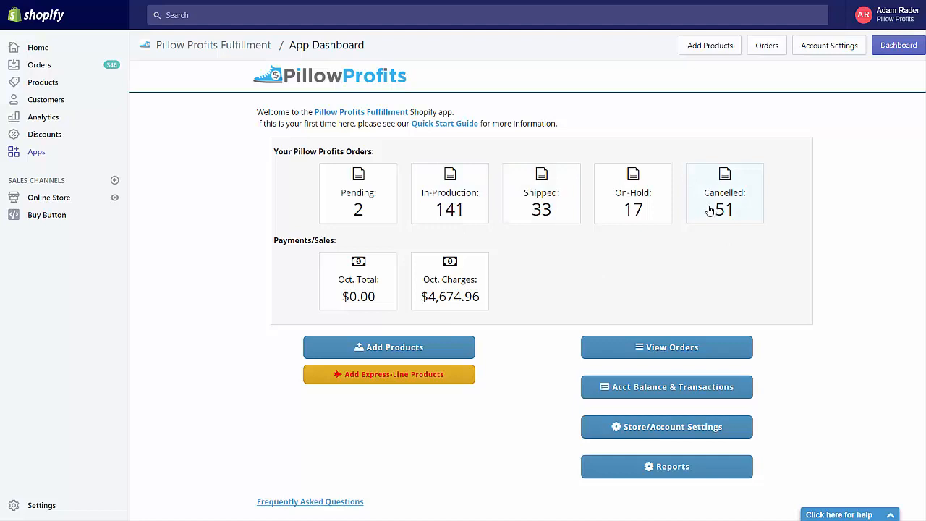
mouse_move(628, 317)
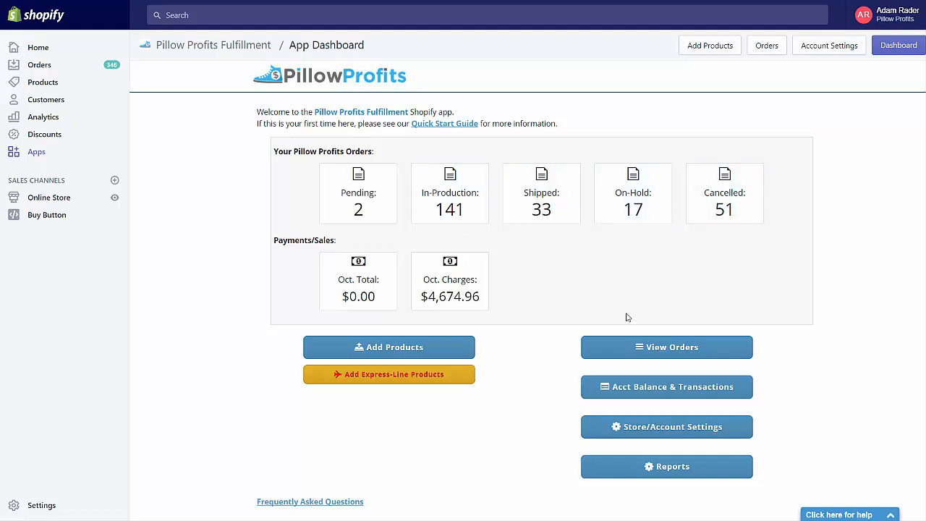
mouse_move(335, 231)
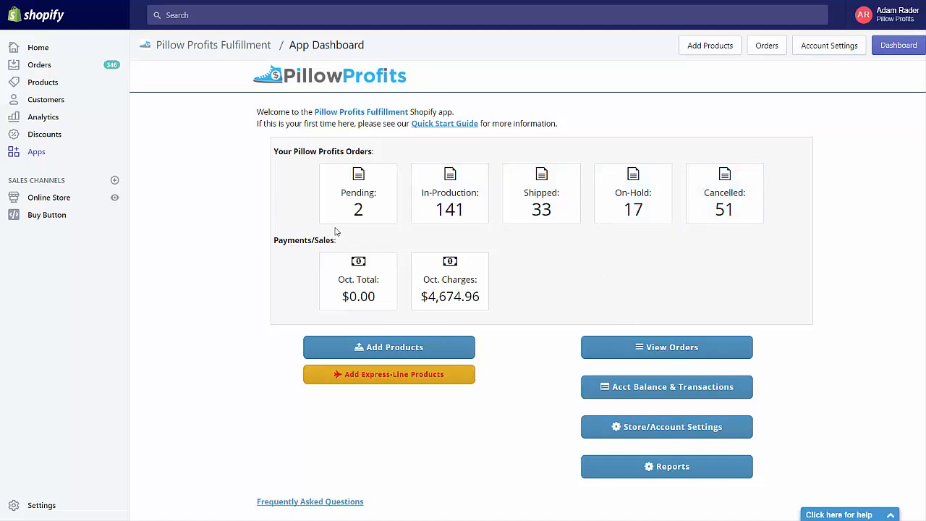
mouse_move(231, 188)
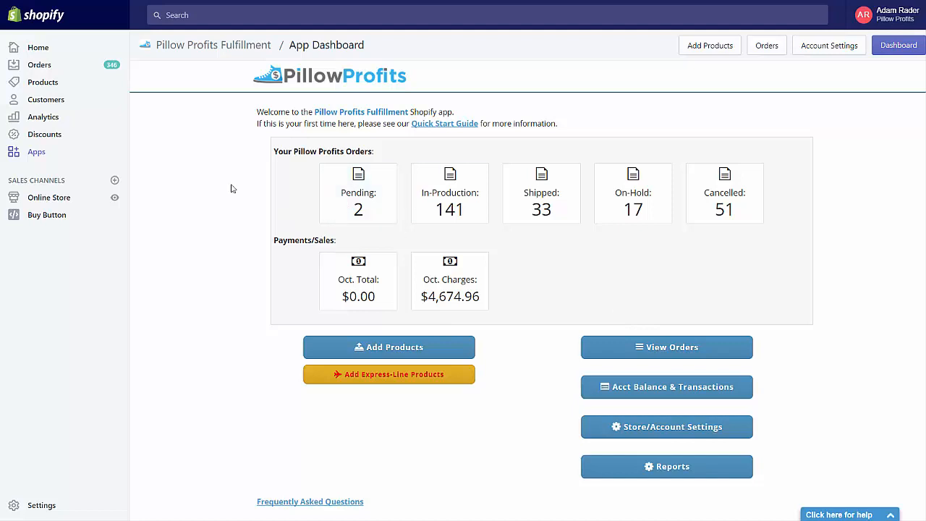
mouse_move(632, 201)
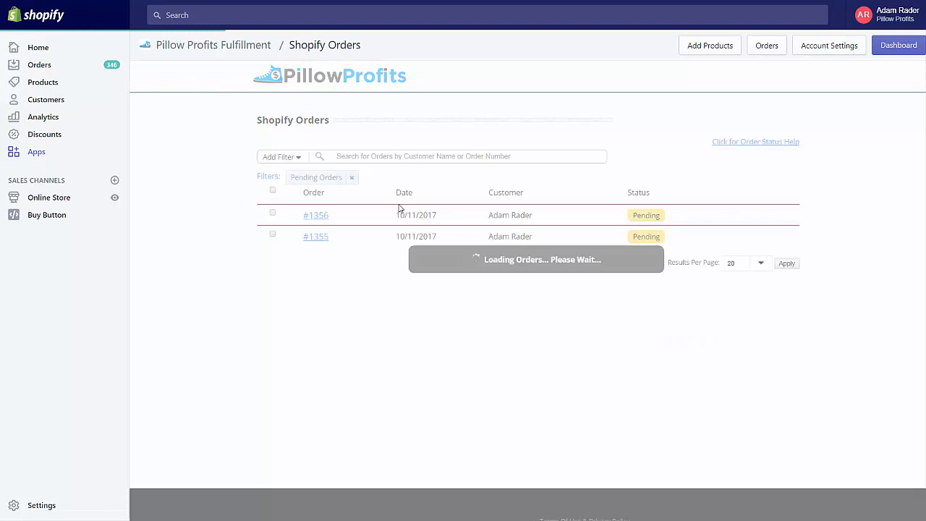
click(315, 215)
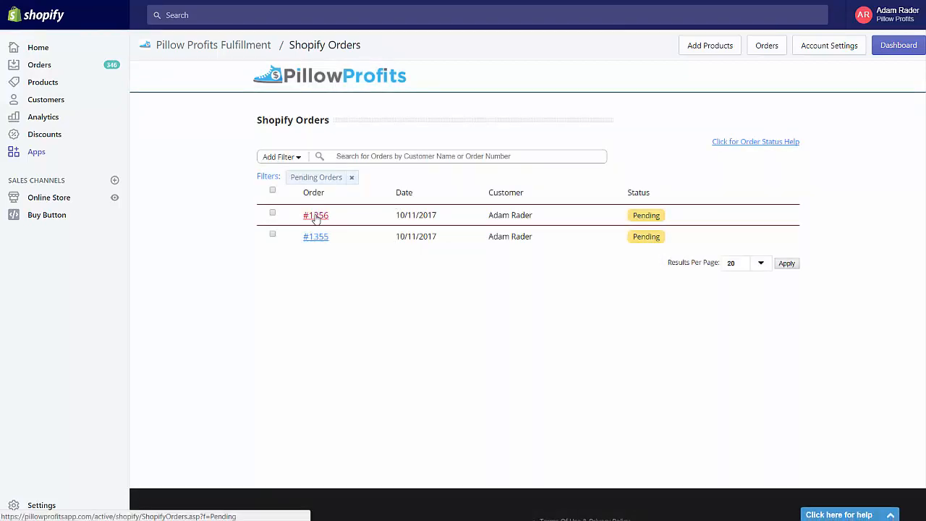
click(315, 215)
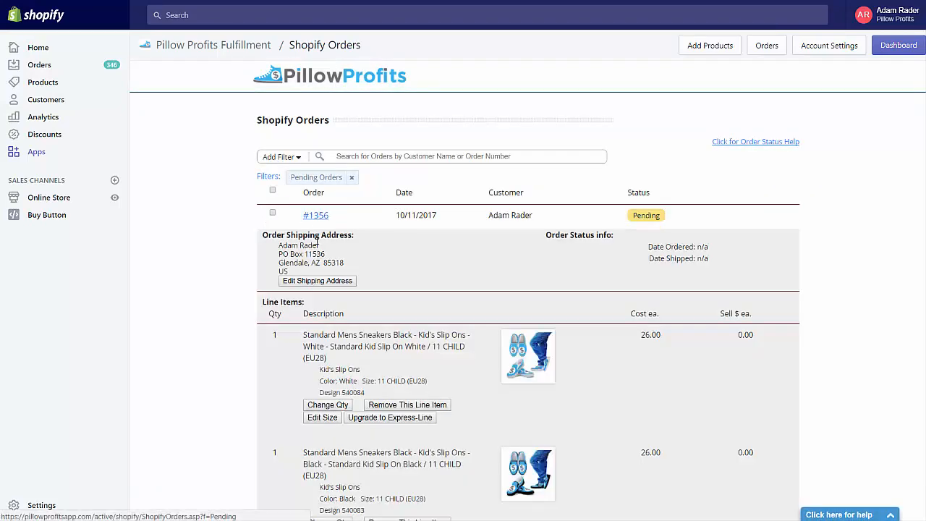
scroll(down, 3)
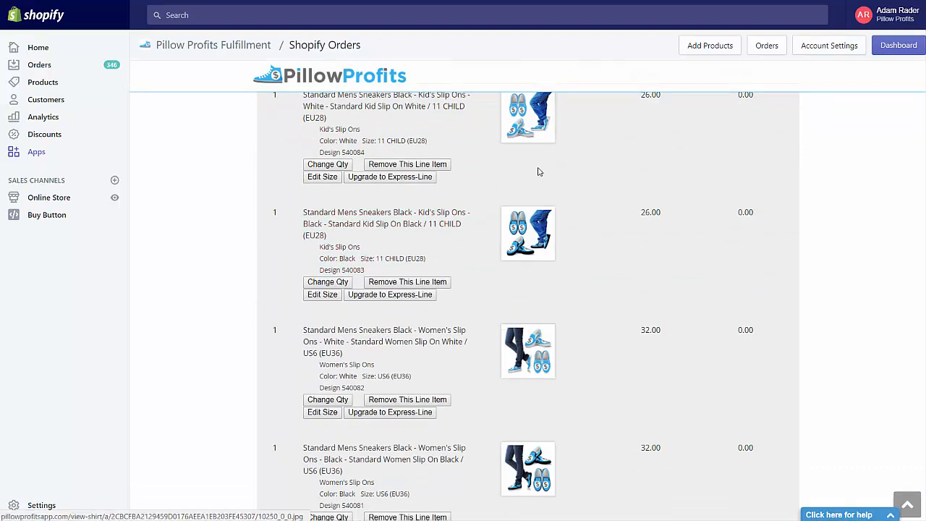
scroll(down, 3)
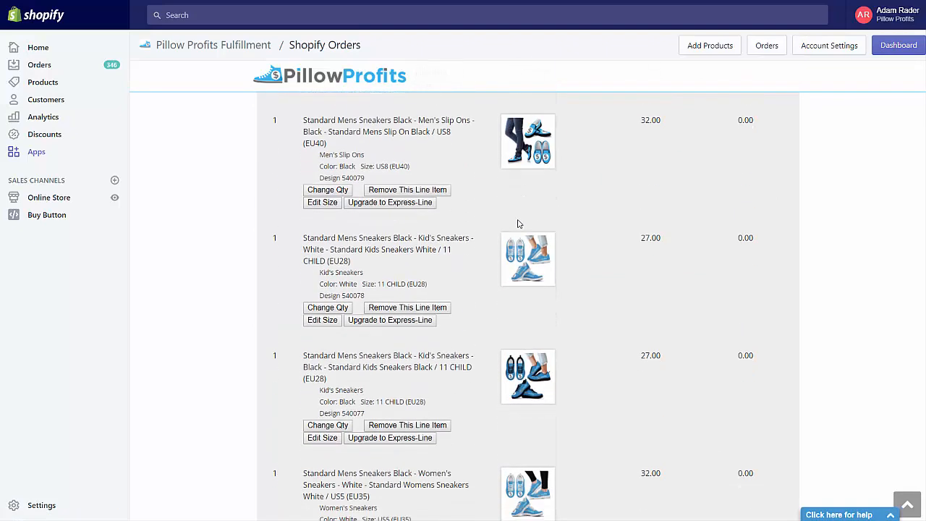
mouse_move(592, 254)
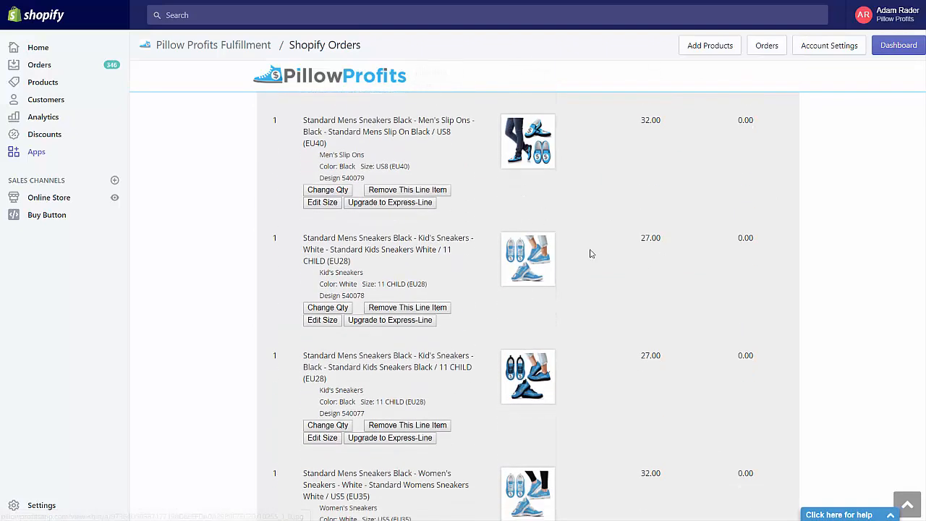
scroll(down, 3)
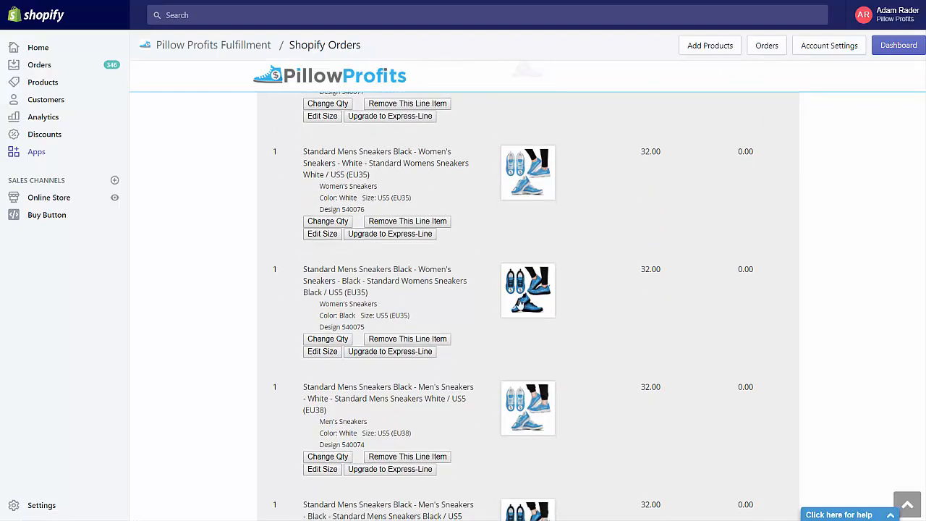
mouse_move(581, 266)
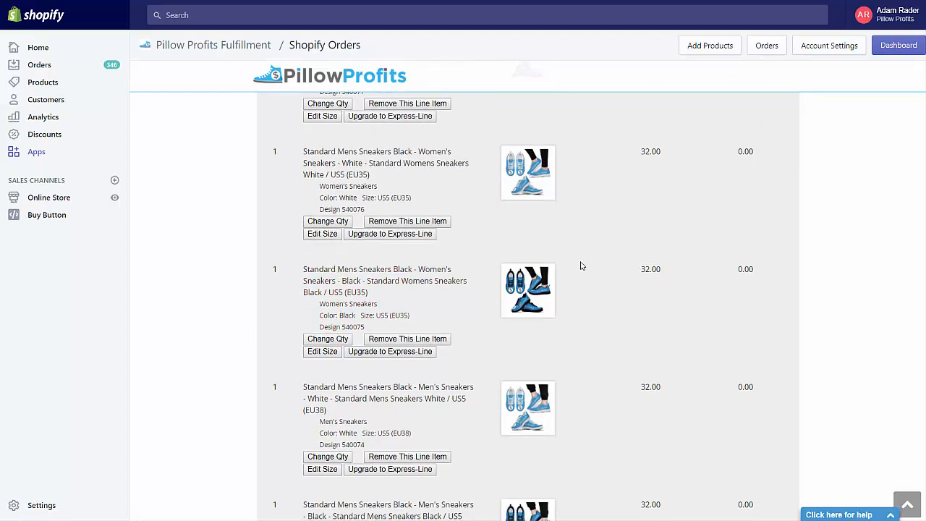
scroll(down, 3)
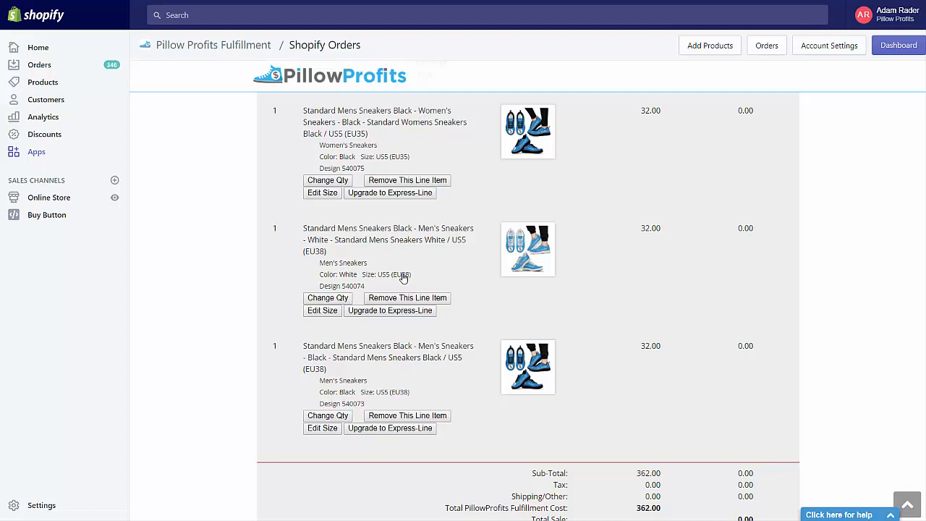
mouse_move(386, 212)
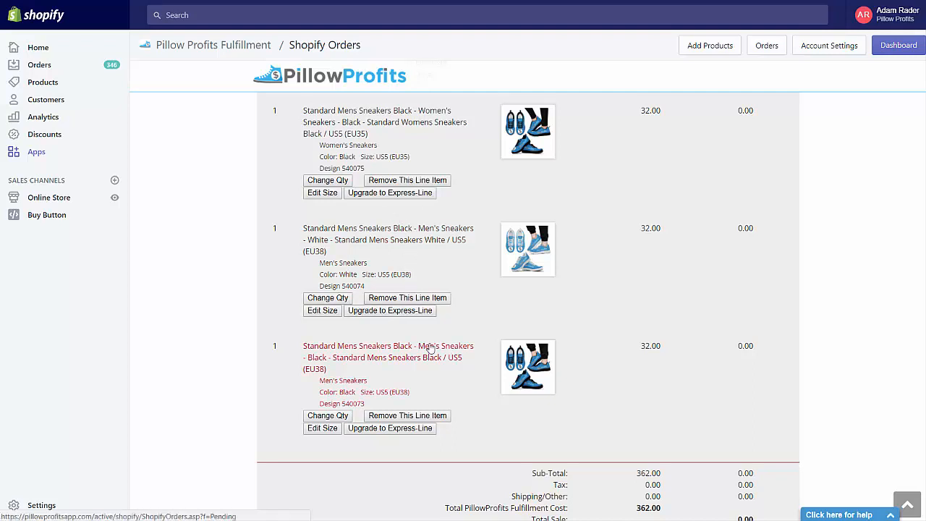
mouse_move(390, 310)
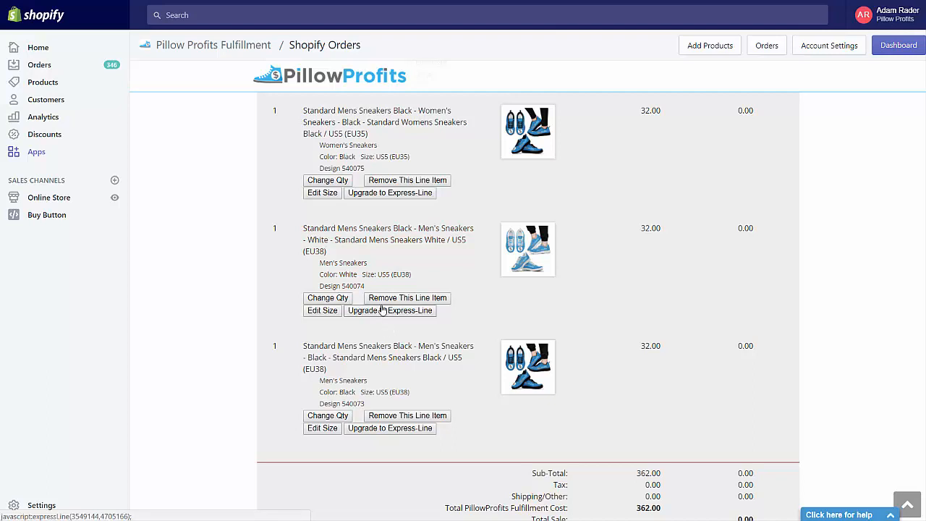
mouse_move(404, 322)
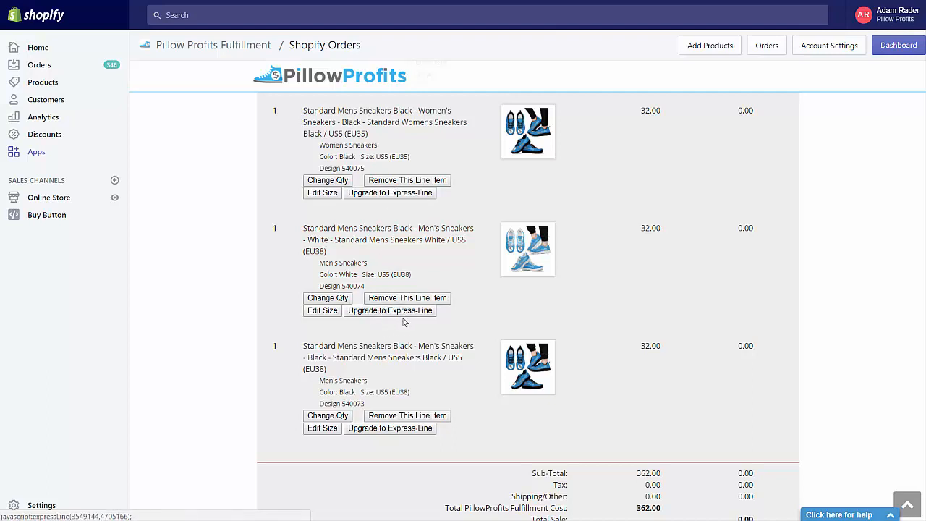
mouse_move(390, 310)
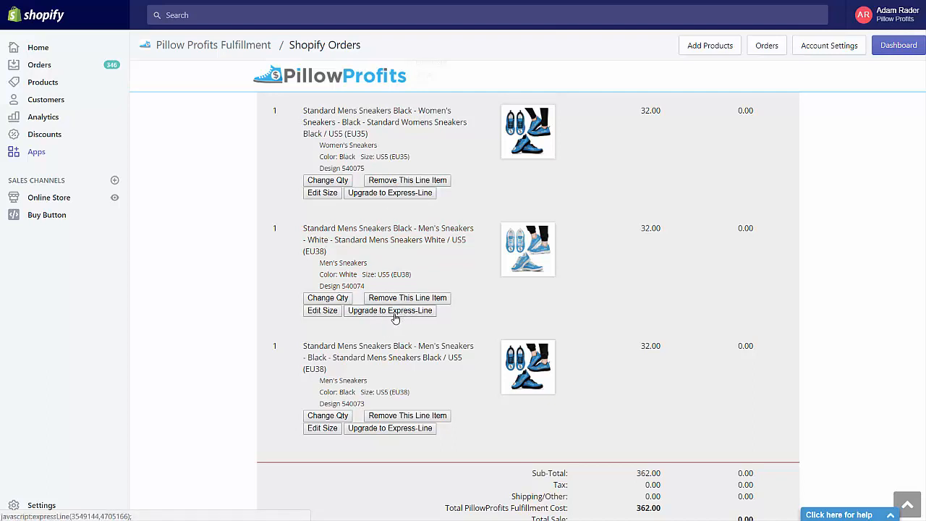
mouse_move(646, 222)
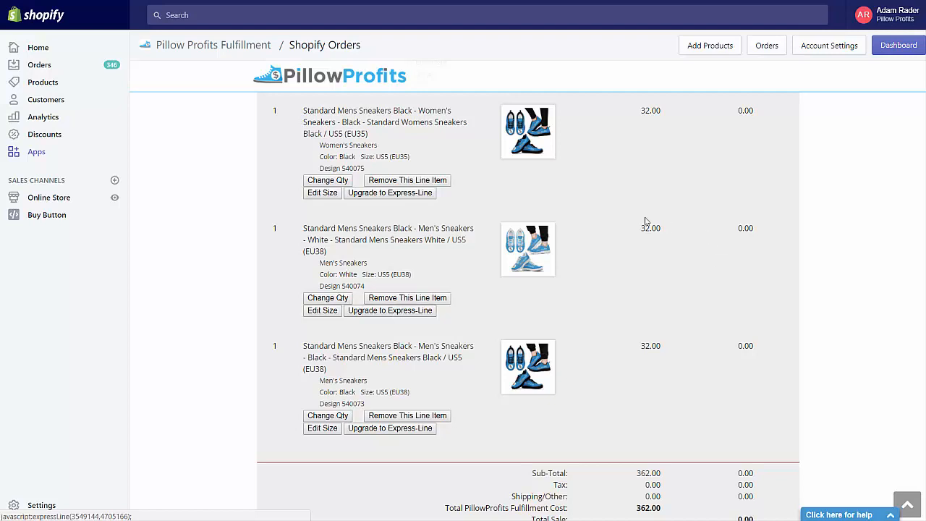
mouse_move(664, 233)
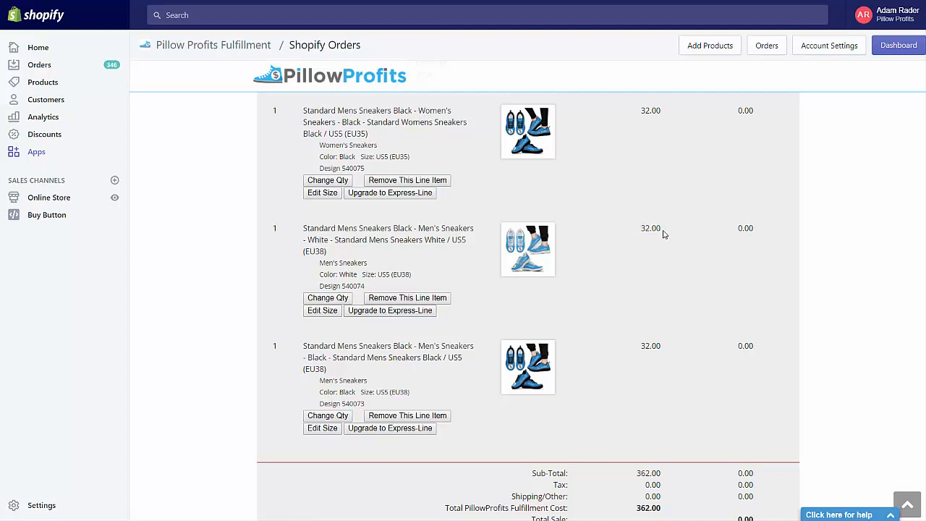
Step: Upgrade the white Men's Sneakers line to Express-Line, raising the subtotal to 370.00
click(389, 311)
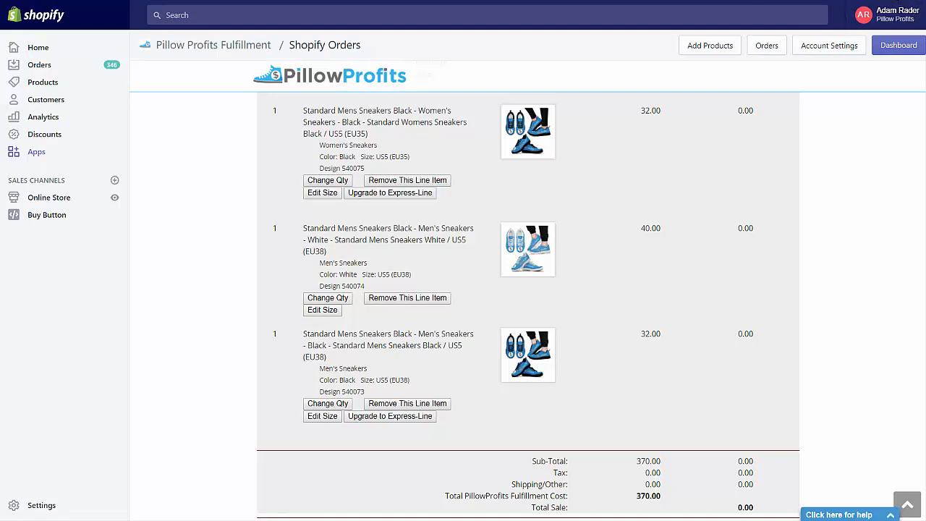
mouse_move(595, 301)
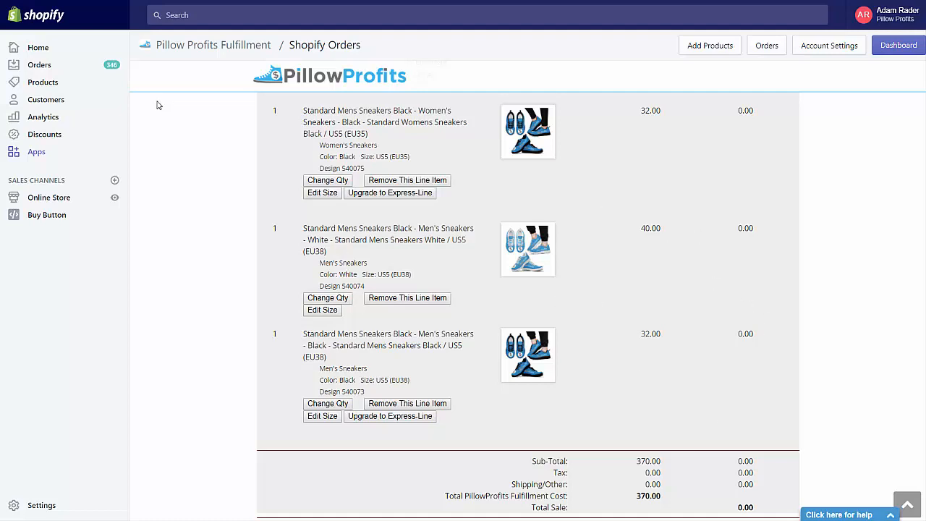
mouse_move(621, 234)
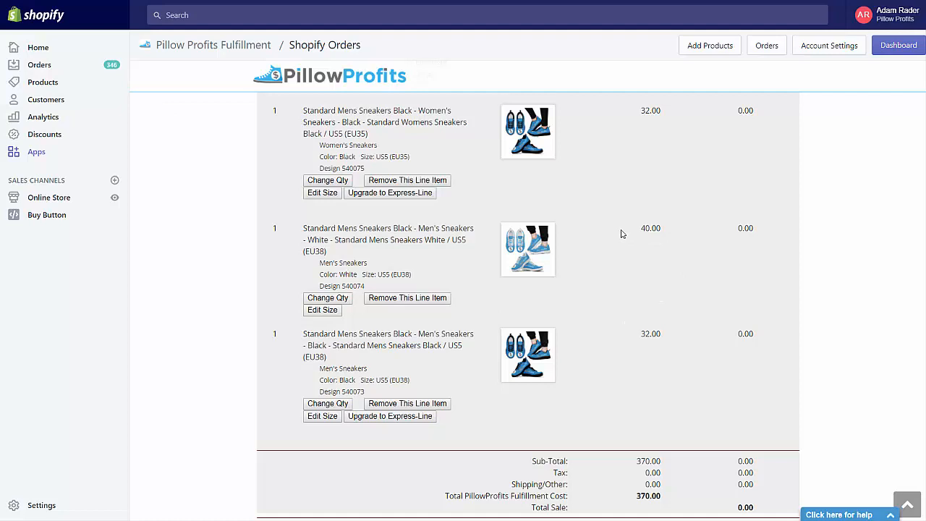
mouse_move(583, 232)
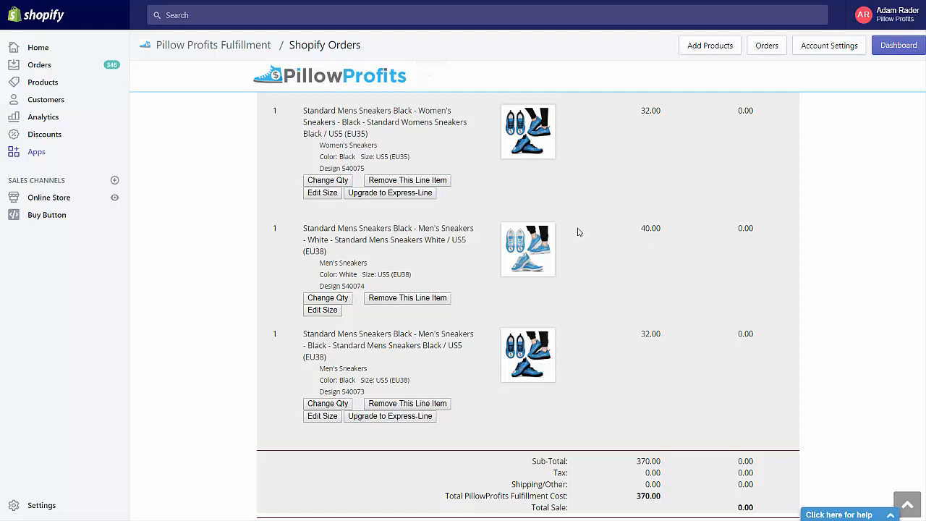
mouse_move(561, 230)
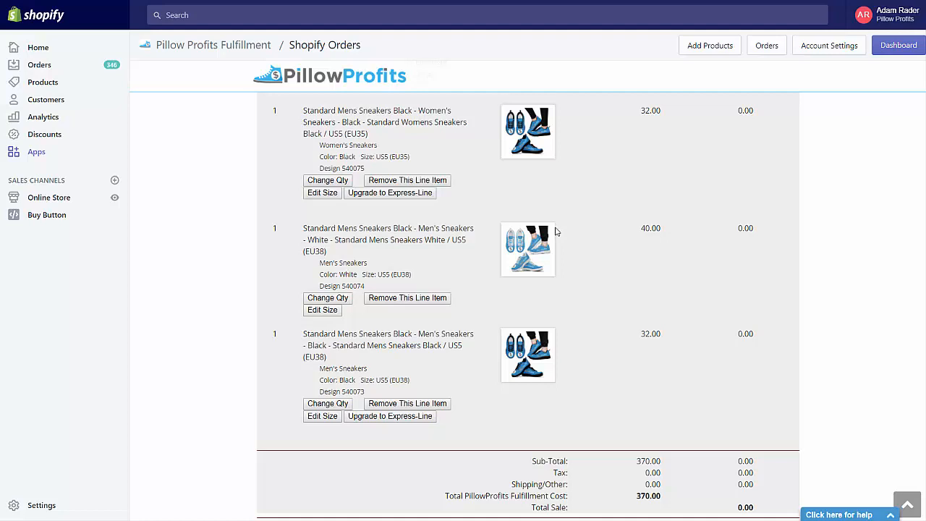
mouse_move(544, 224)
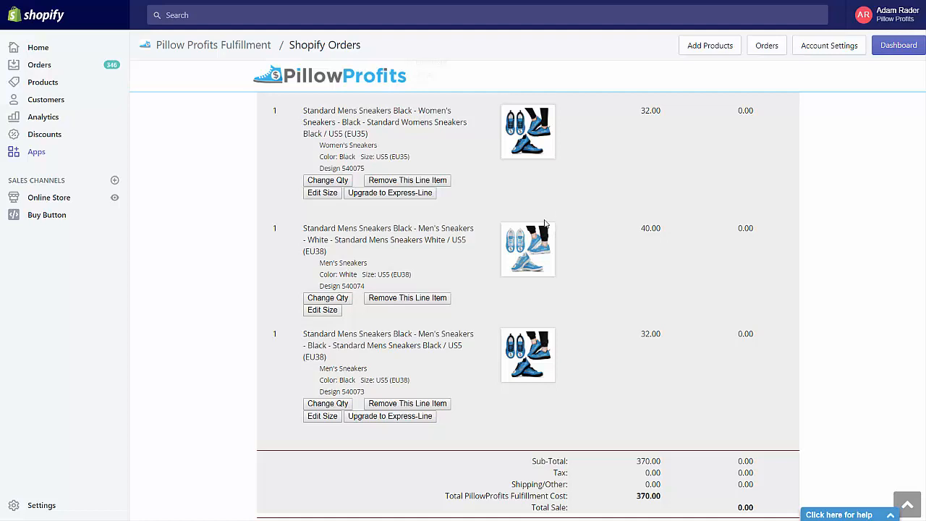
mouse_move(541, 217)
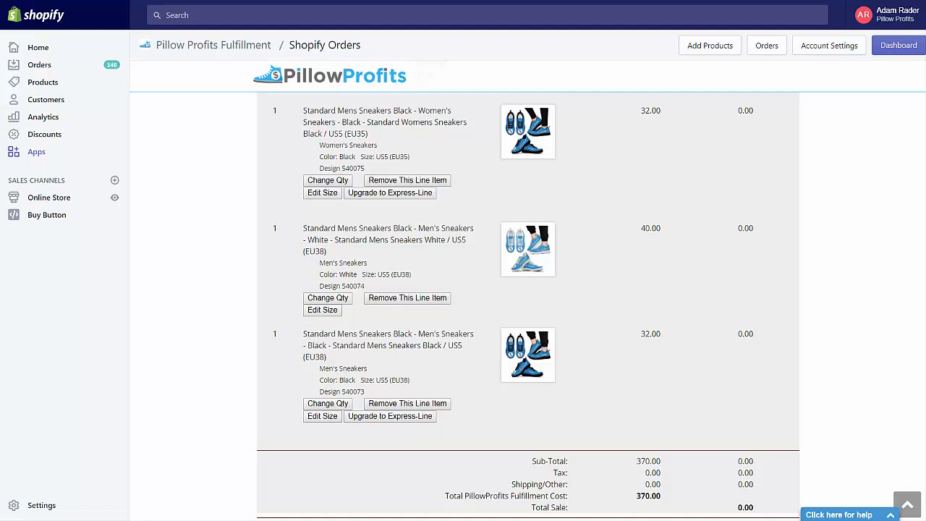
mouse_move(870, 93)
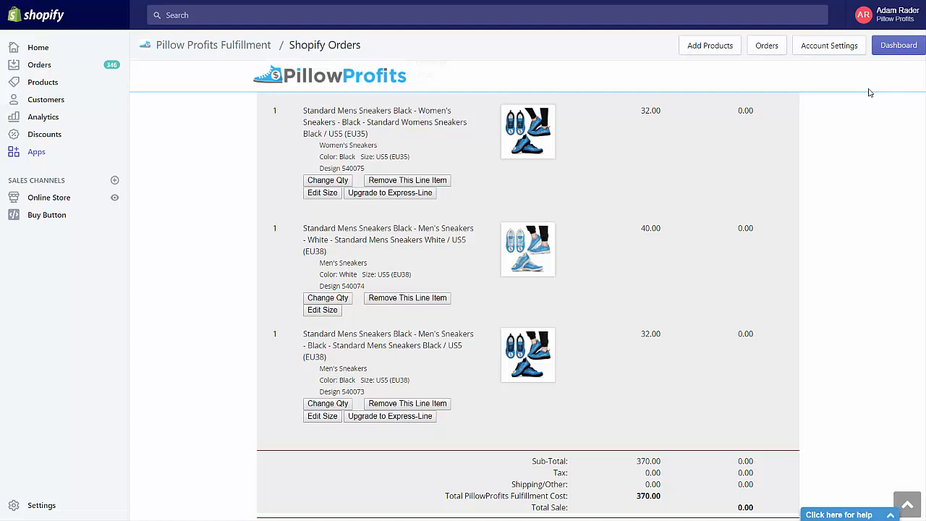
mouse_move(864, 93)
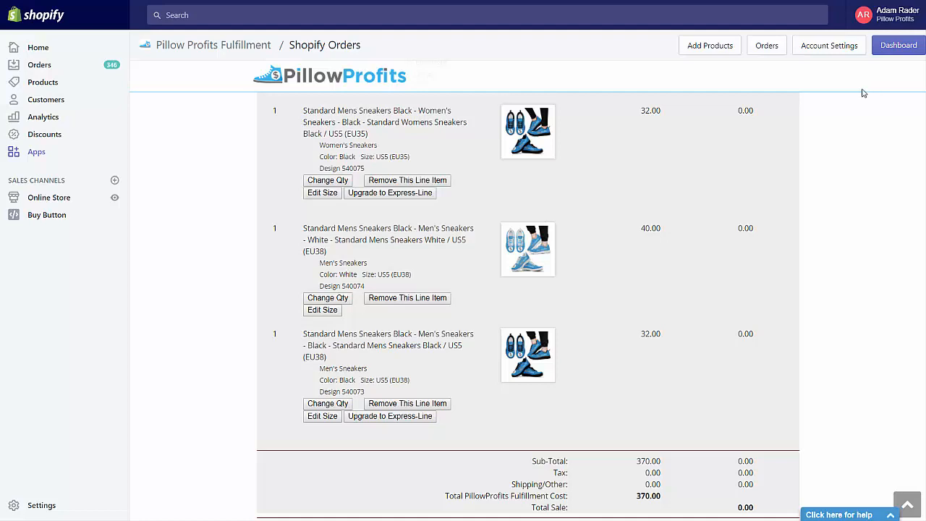
mouse_move(398, 204)
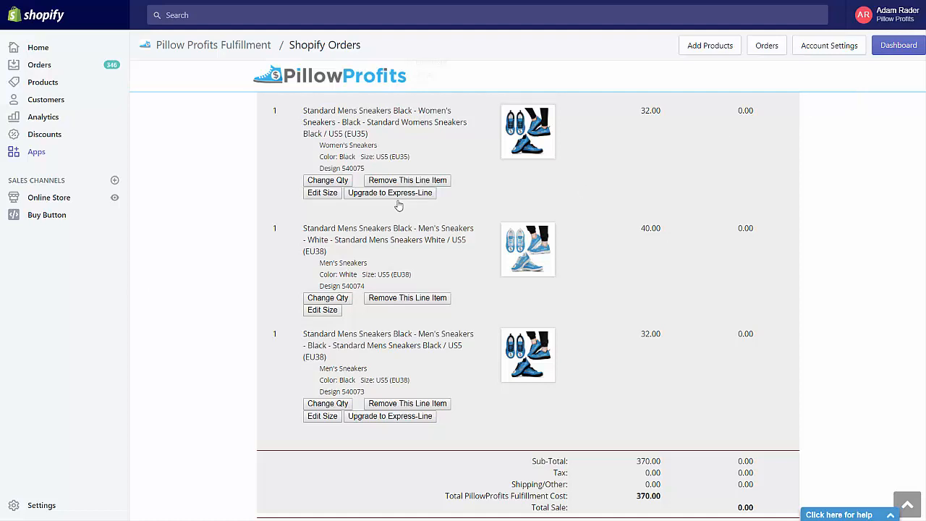
mouse_move(246, 174)
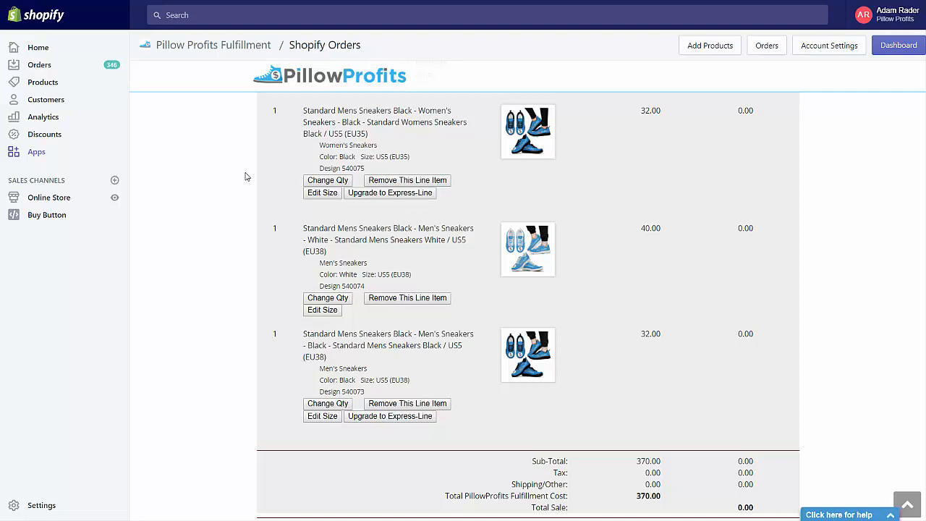
mouse_move(474, 331)
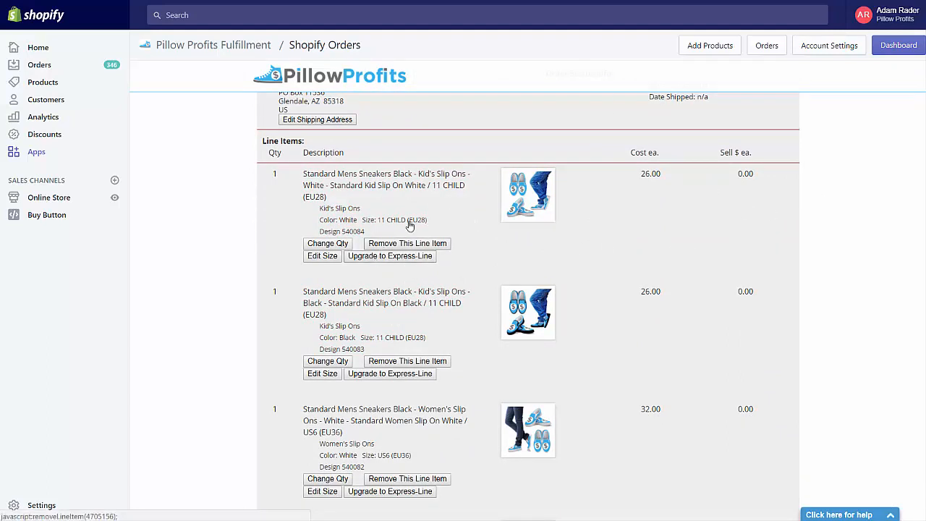
Step: Upgrade the white kid's and black women's slip-on lines to Express-Line
click(407, 243)
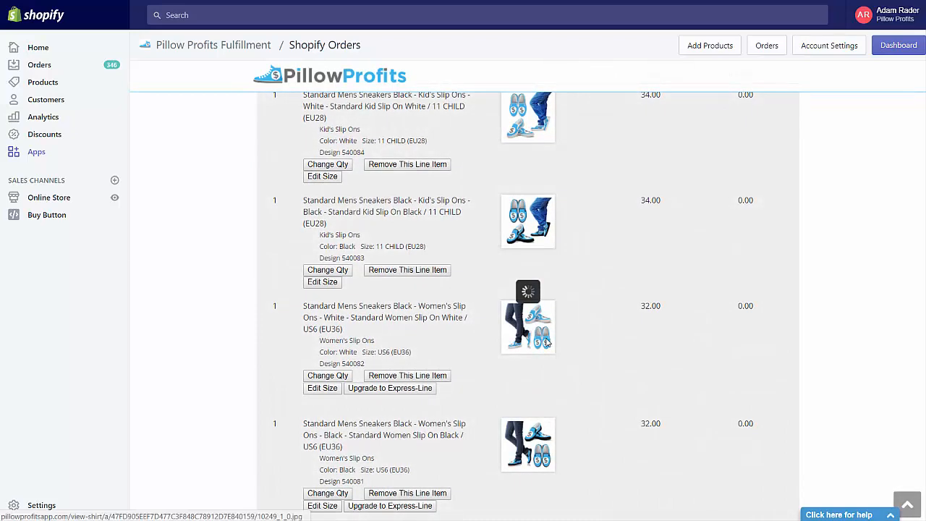
scroll(down, 3)
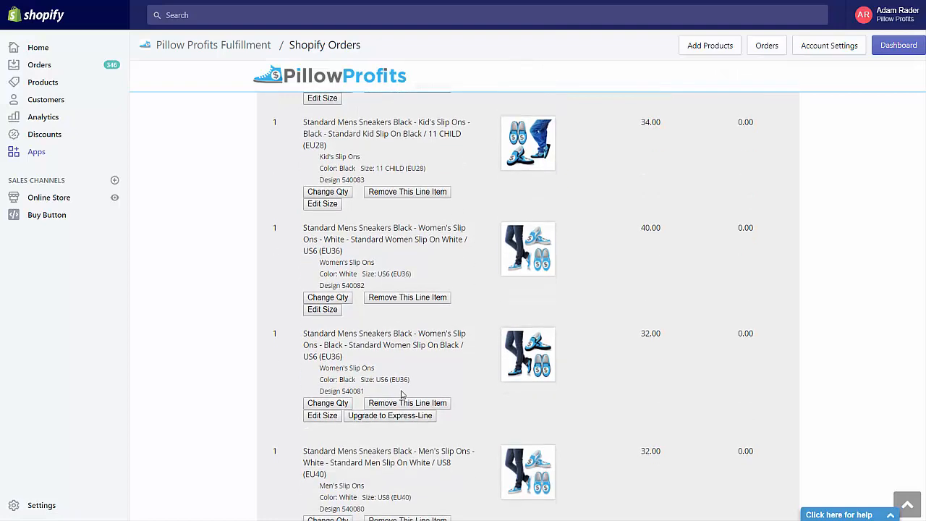
click(408, 403)
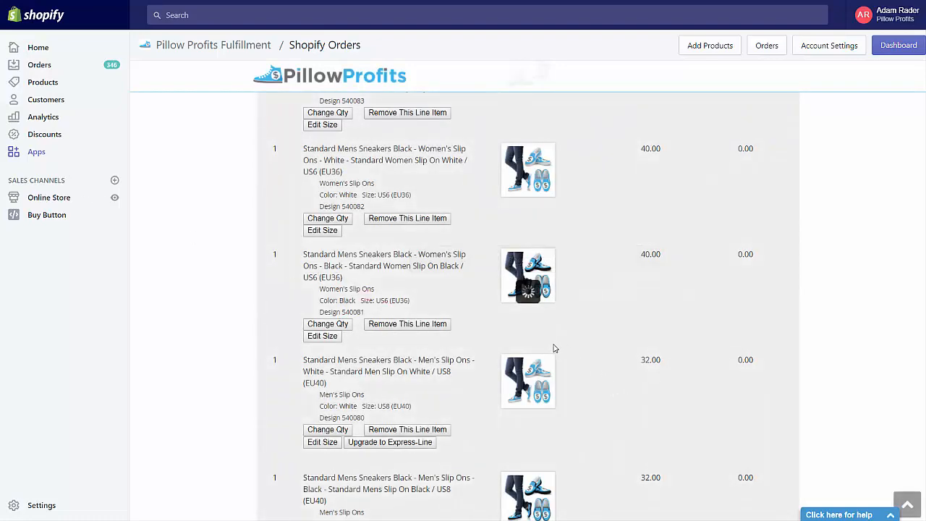
scroll(down, 3)
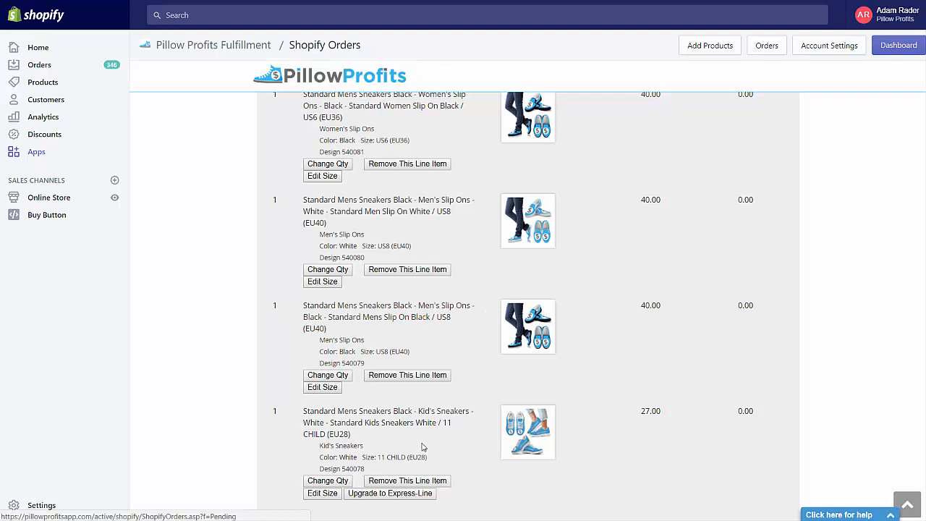
scroll(down, 3)
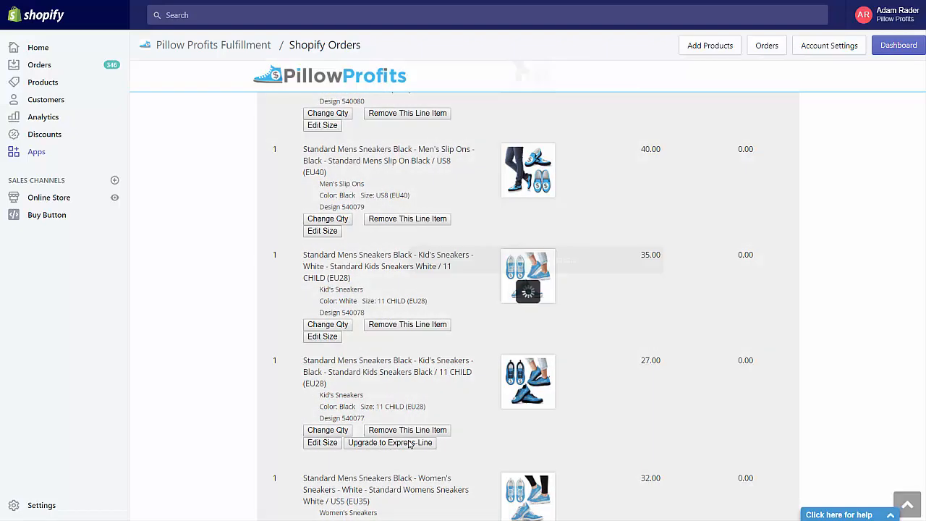
Step: Upgrade the black kid's, white women's, black women's and black men's sneaker lines to Express-Line
click(389, 442)
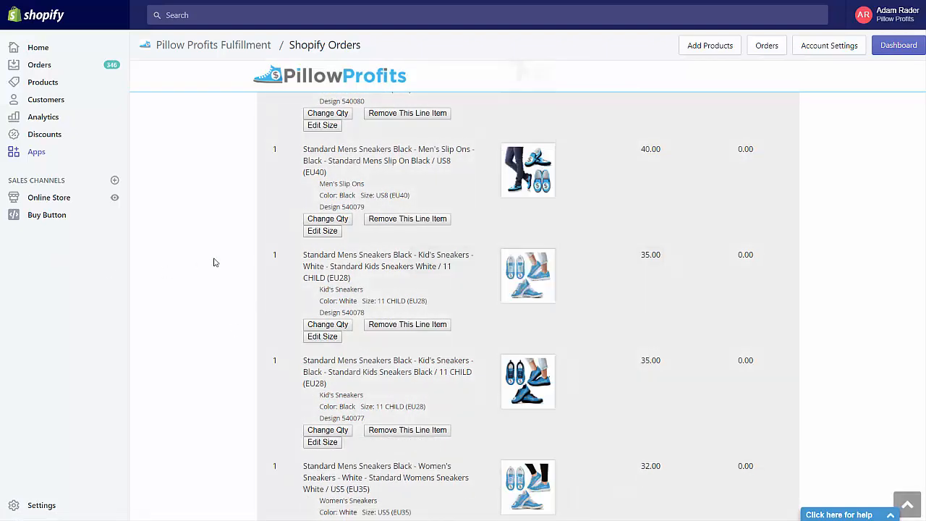
scroll(down, 3)
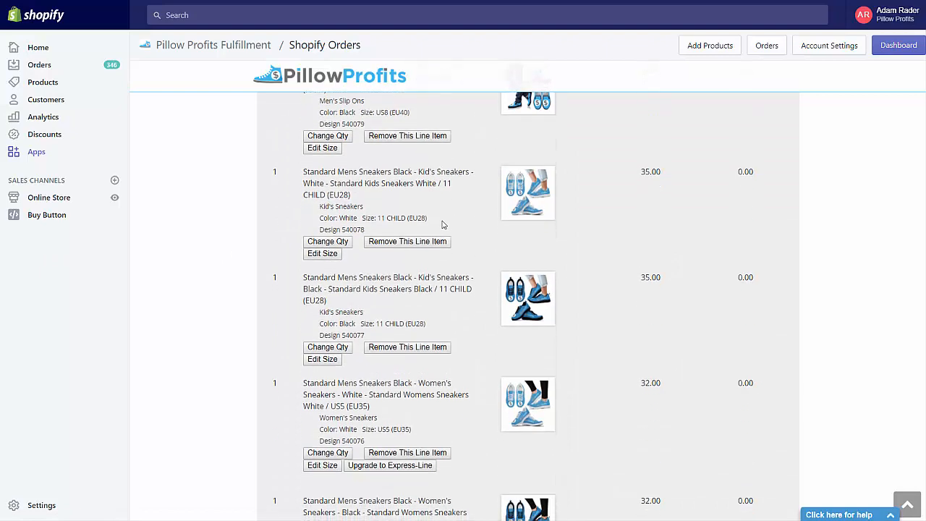
click(390, 465)
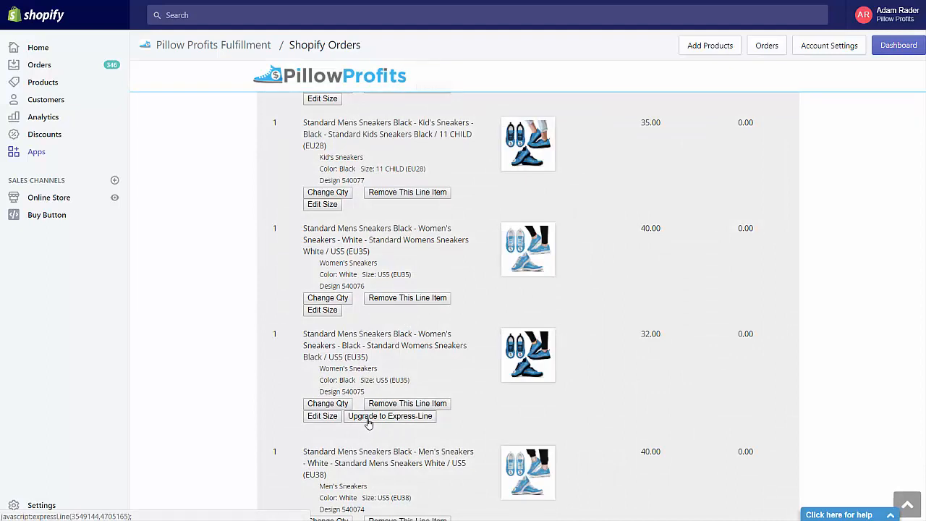
click(389, 416)
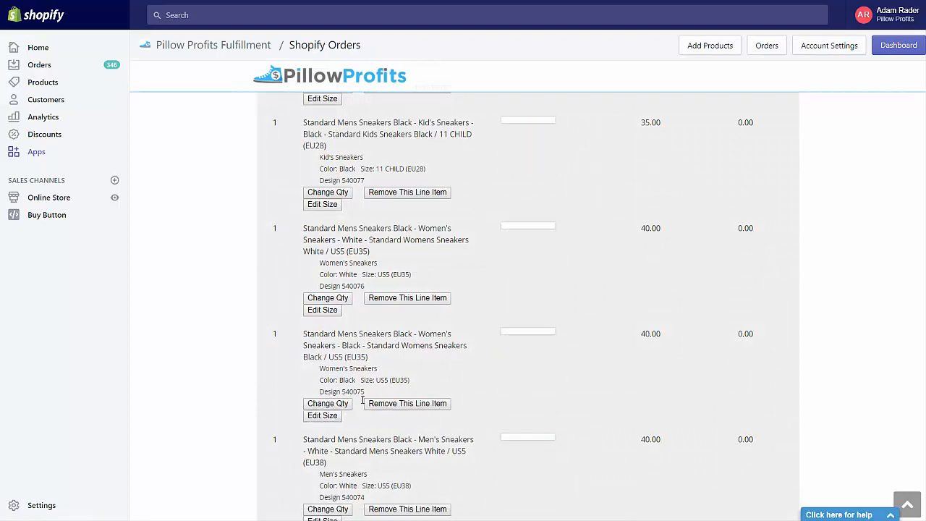
scroll(down, 3)
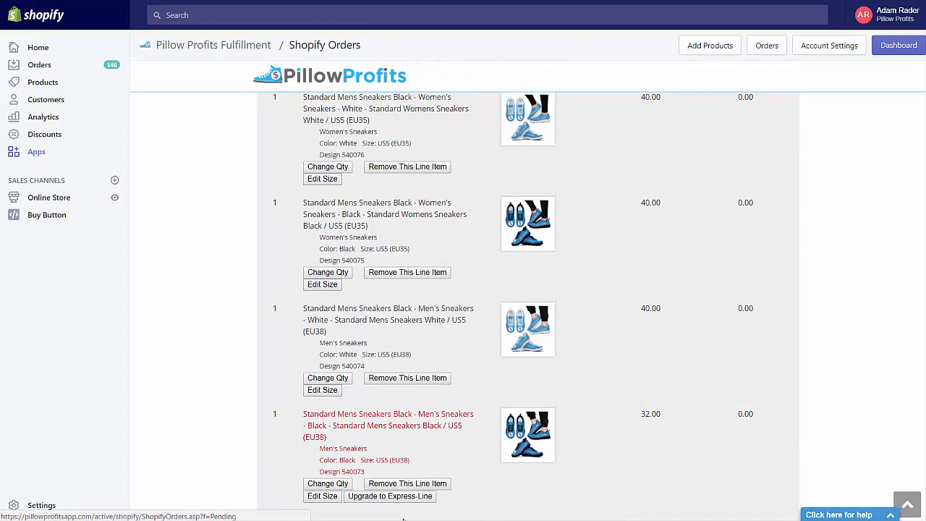
click(389, 496)
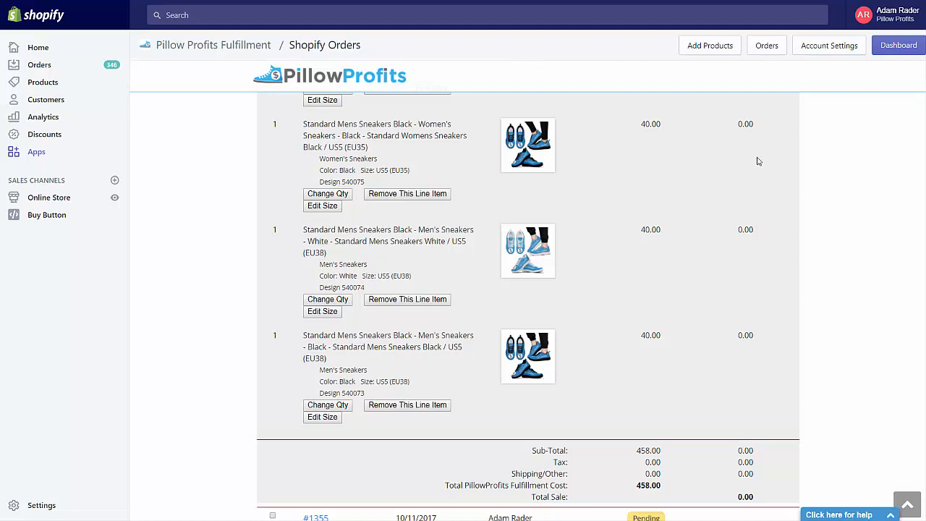
mouse_move(828, 57)
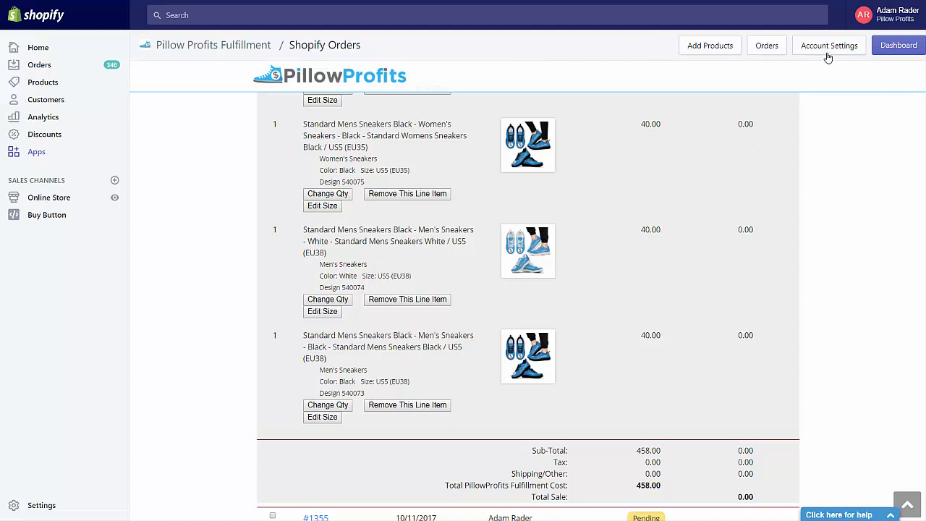
click(709, 45)
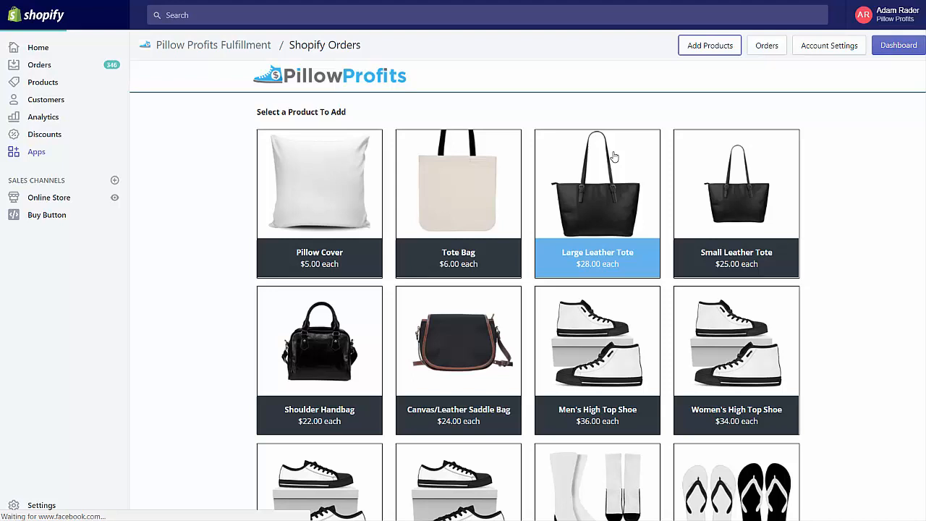
click(319, 184)
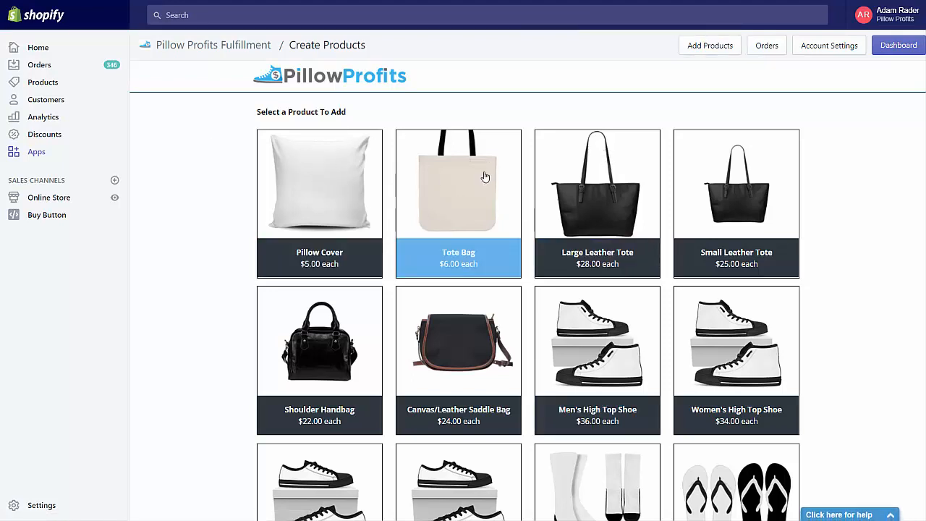
scroll(down, 3)
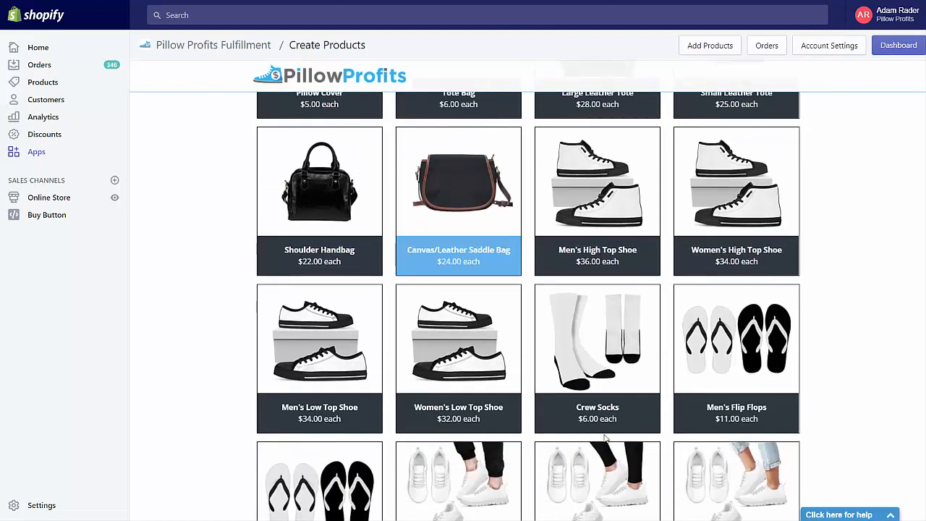
click(597, 355)
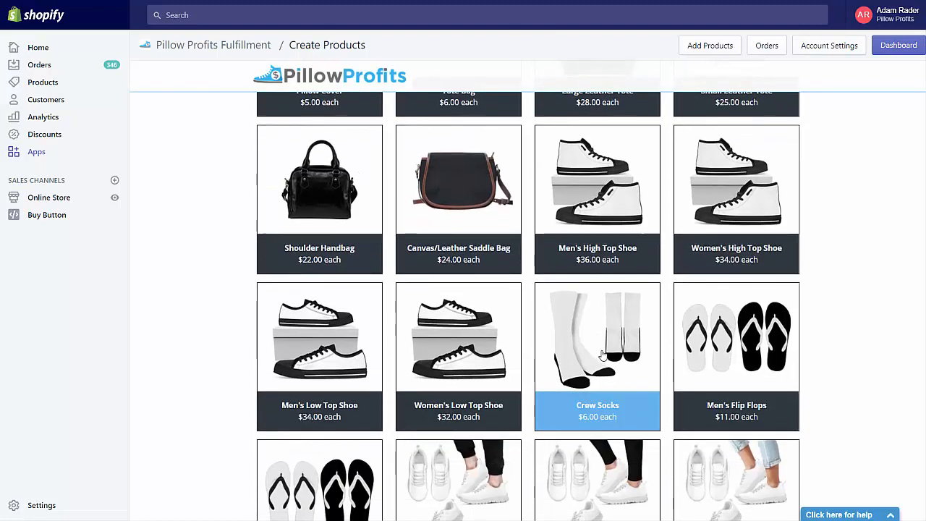
mouse_move(539, 289)
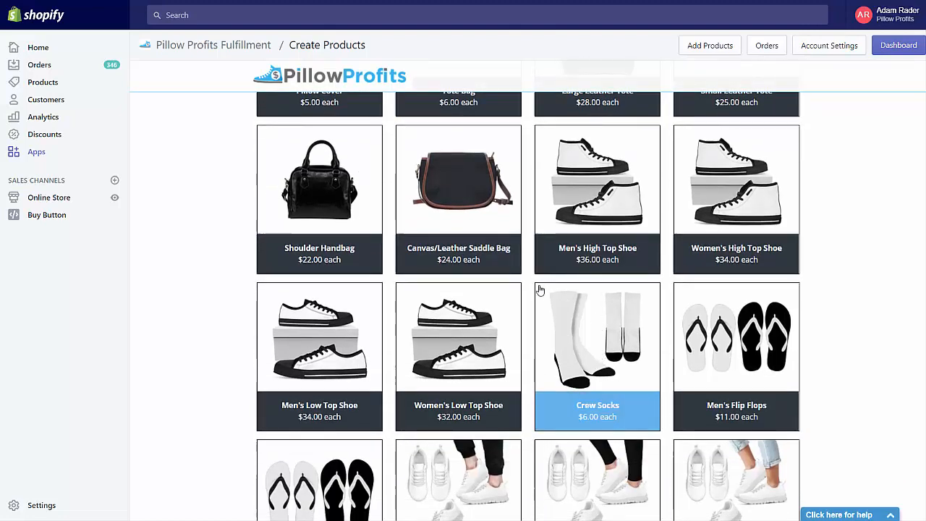
mouse_move(409, 281)
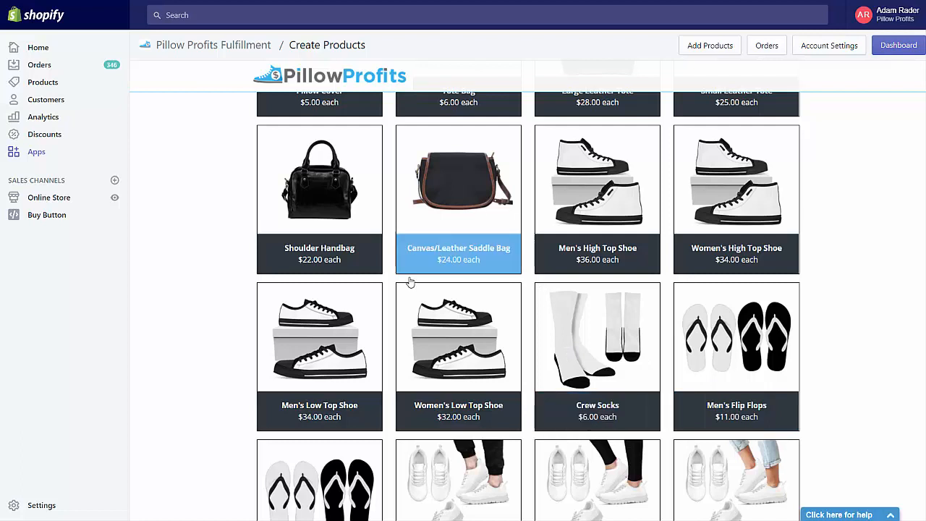
mouse_move(623, 371)
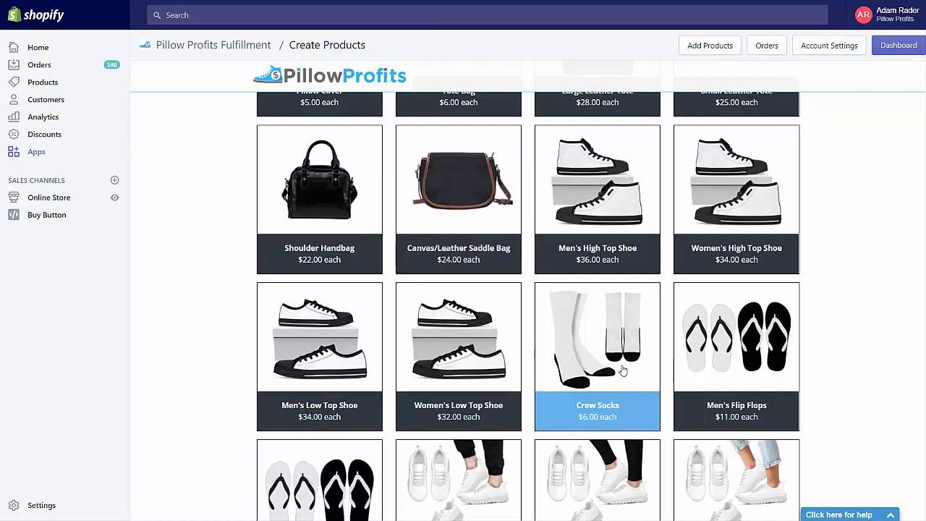
mouse_move(611, 354)
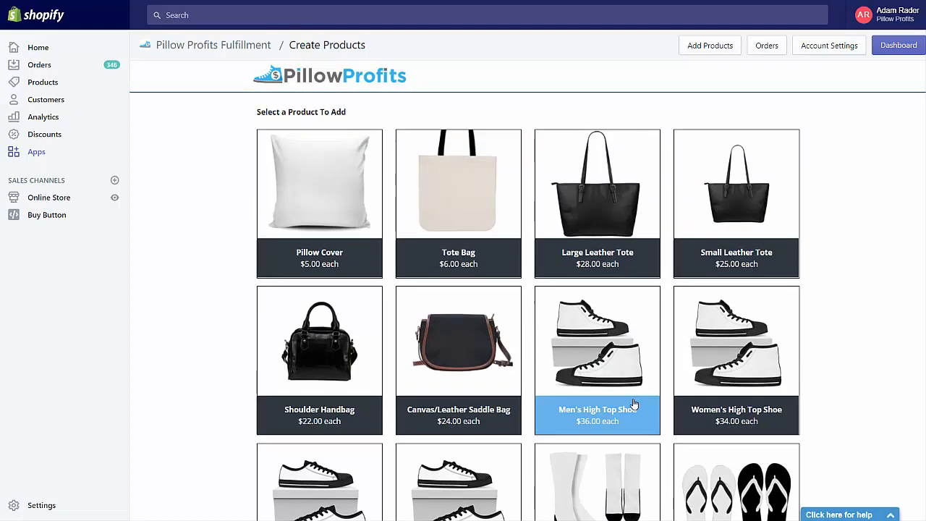
scroll(down, 3)
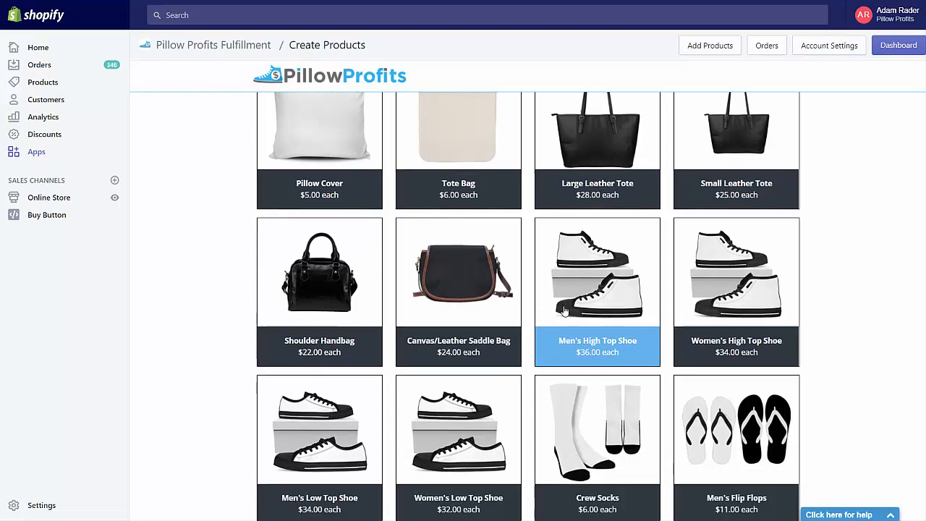
scroll(down, 3)
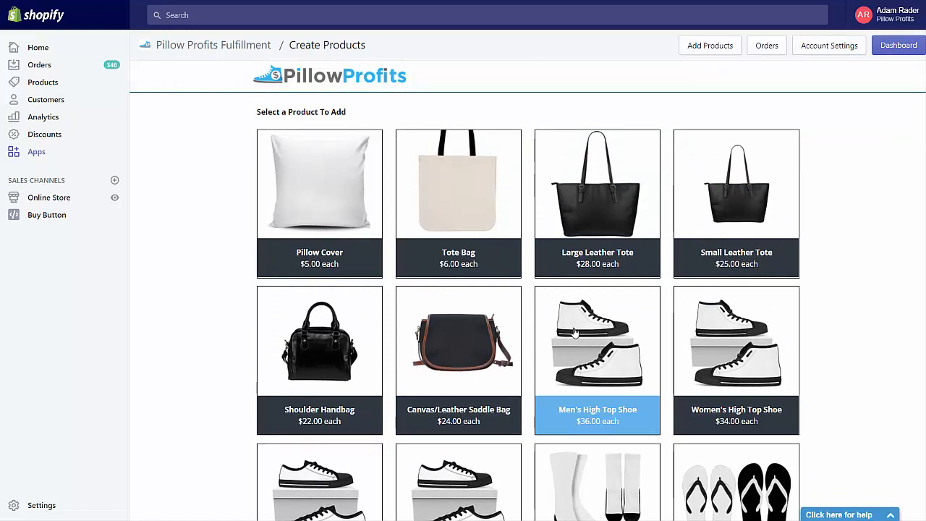
scroll(down, 3)
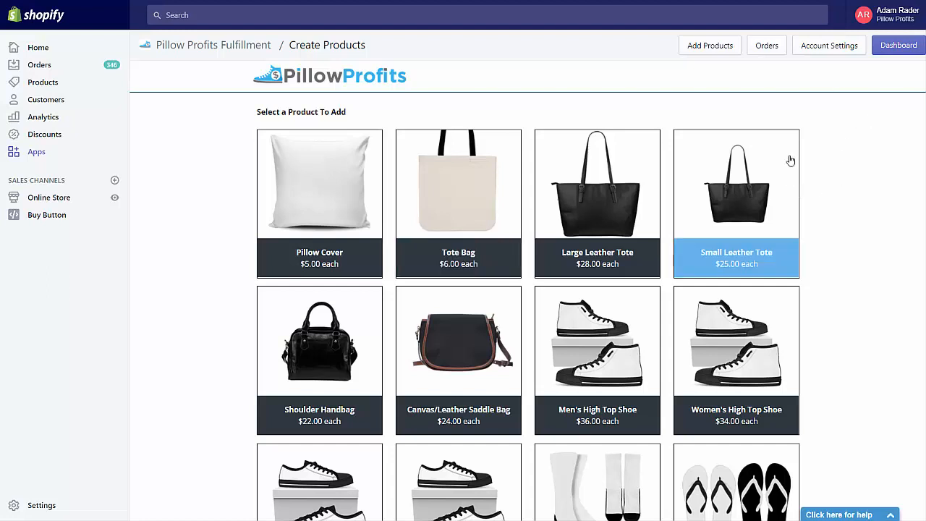
scroll(down, 3)
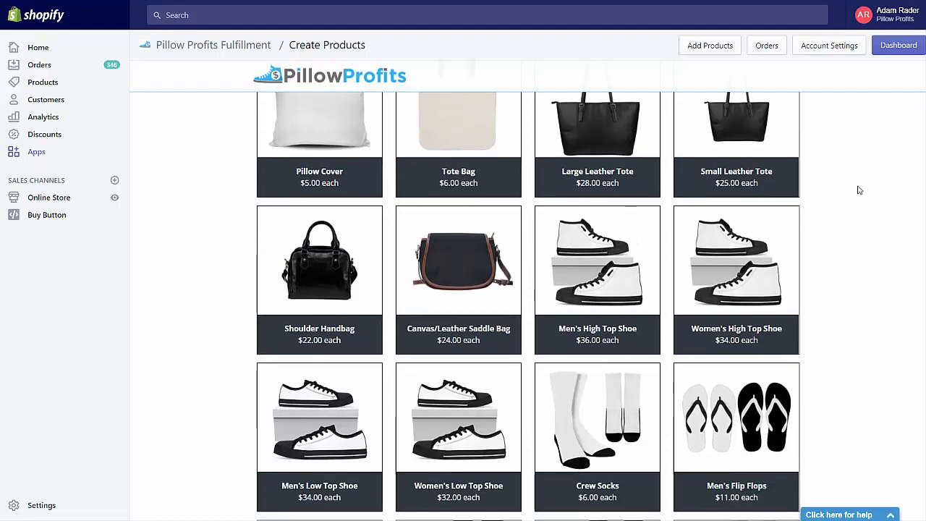
mouse_move(646, 377)
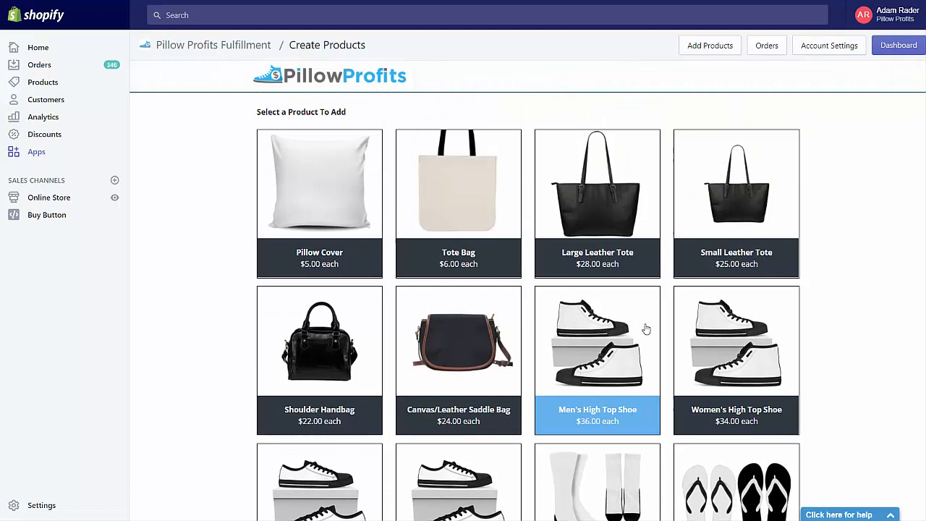
mouse_move(235, 123)
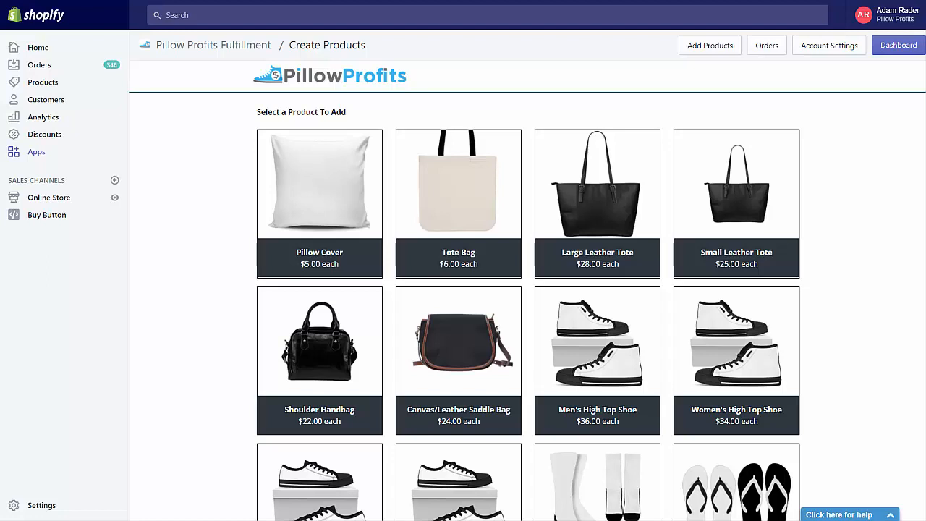
mouse_move(41, 505)
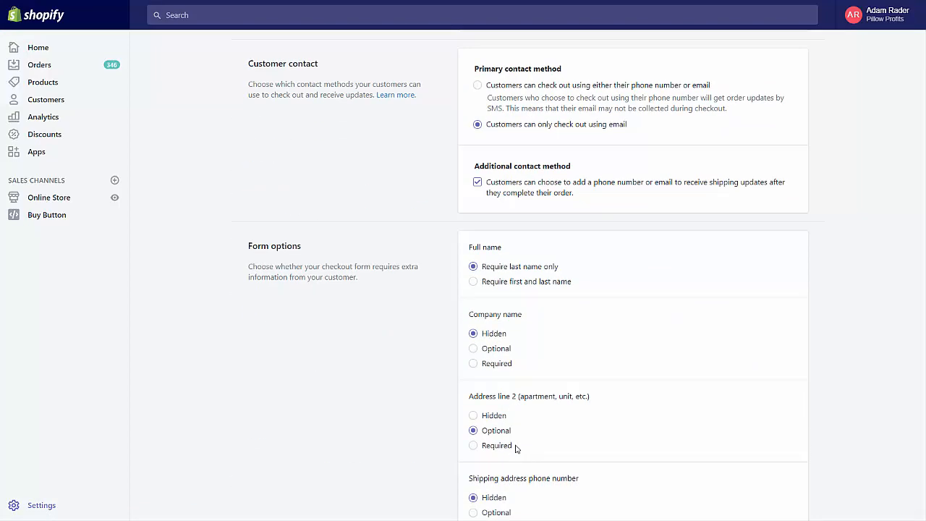
Step: Set the checkout Shipping address phone number option to Required and save
scroll(down, 3)
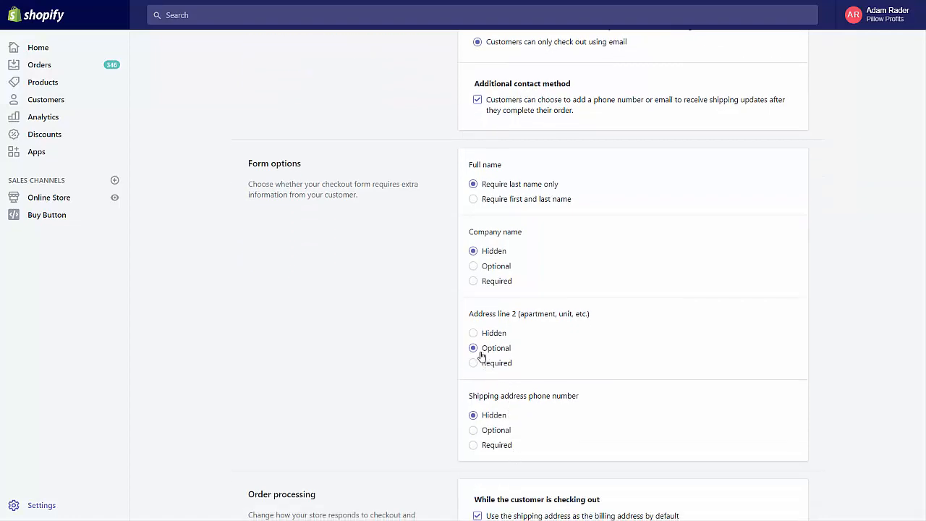
scroll(down, 3)
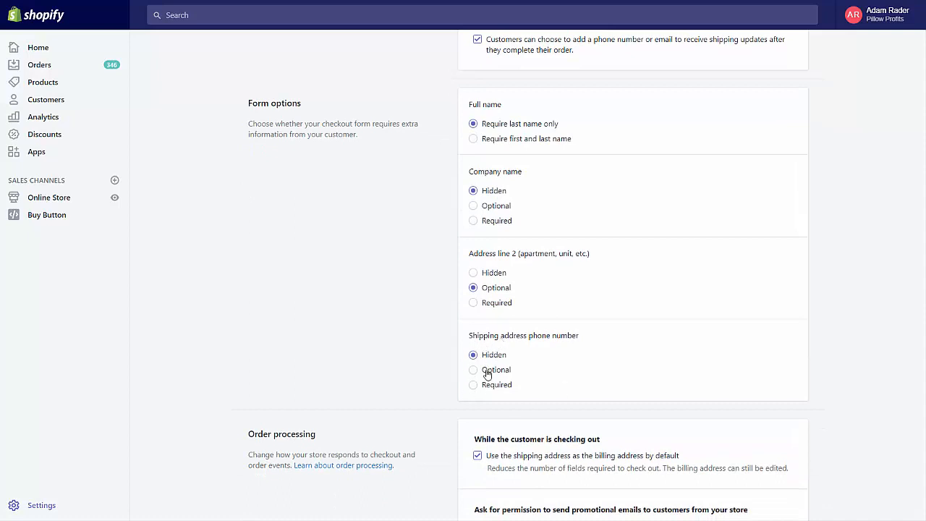
mouse_move(482, 393)
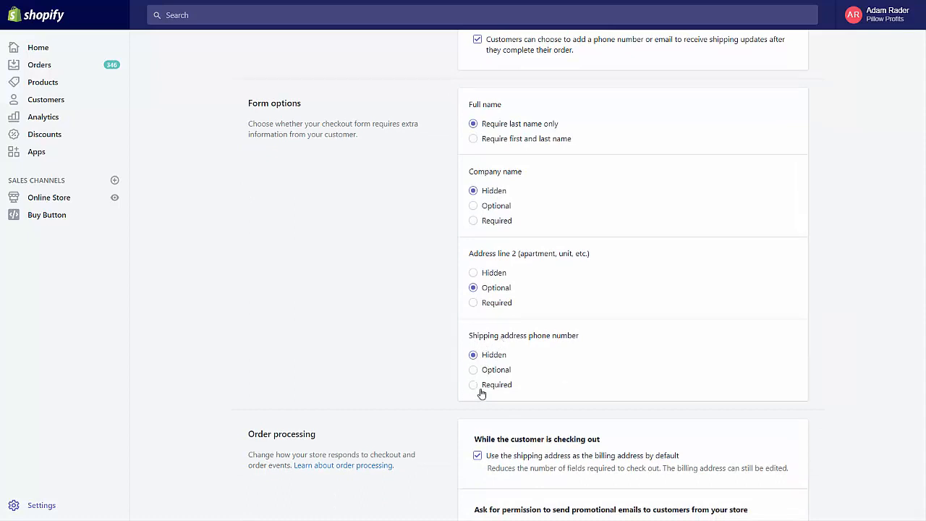
click(473, 384)
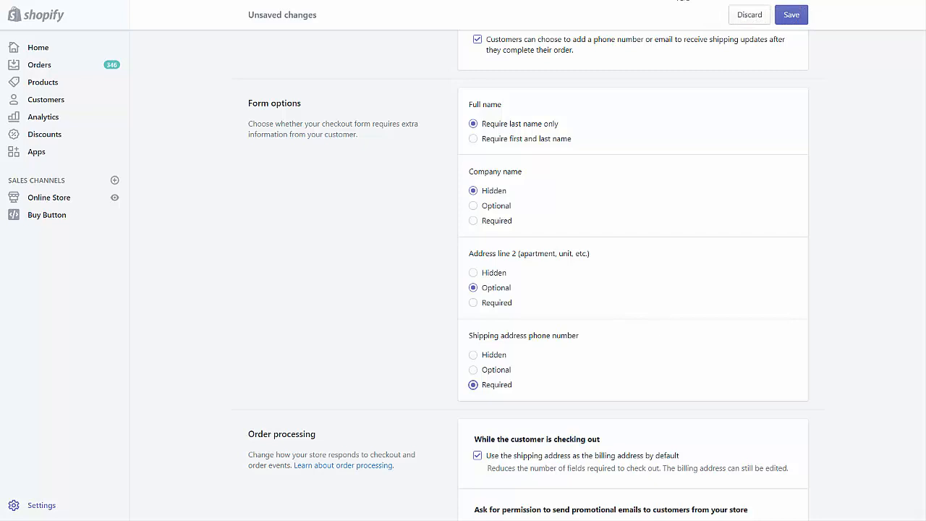
click(791, 14)
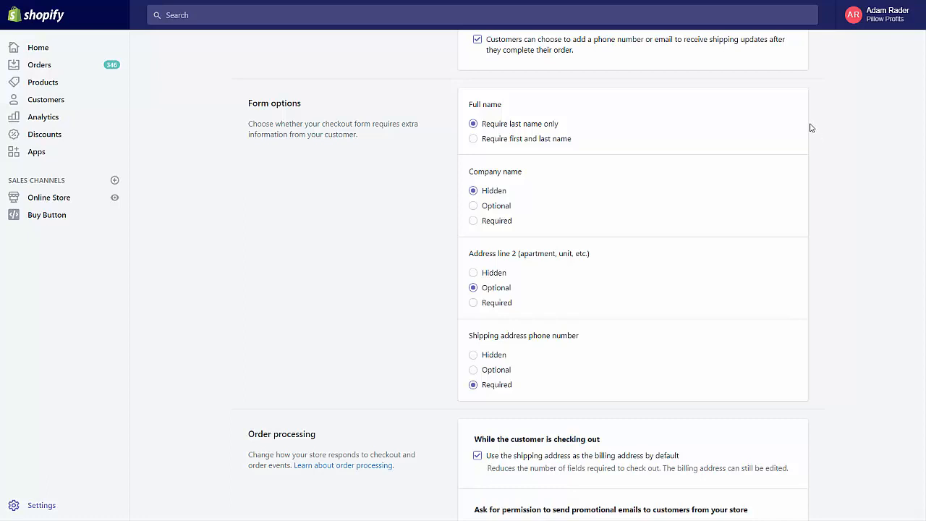
mouse_move(808, 123)
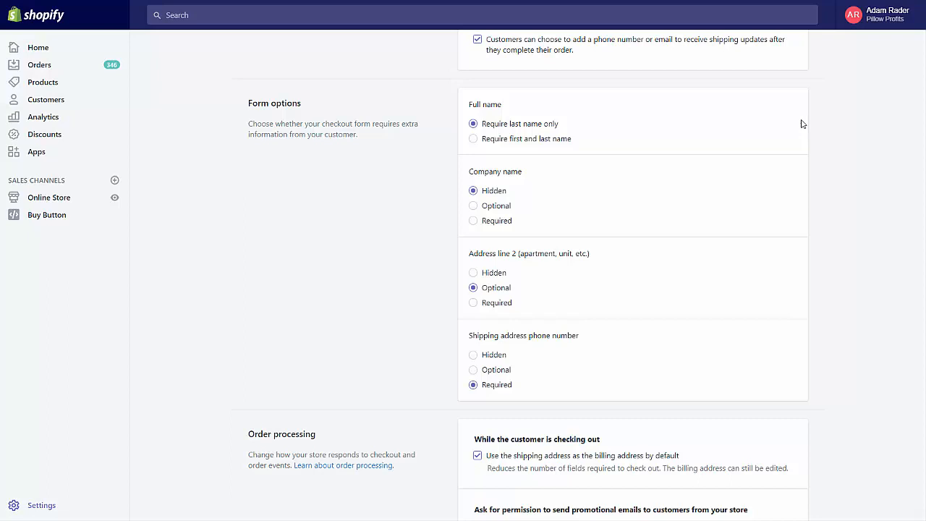
mouse_move(799, 125)
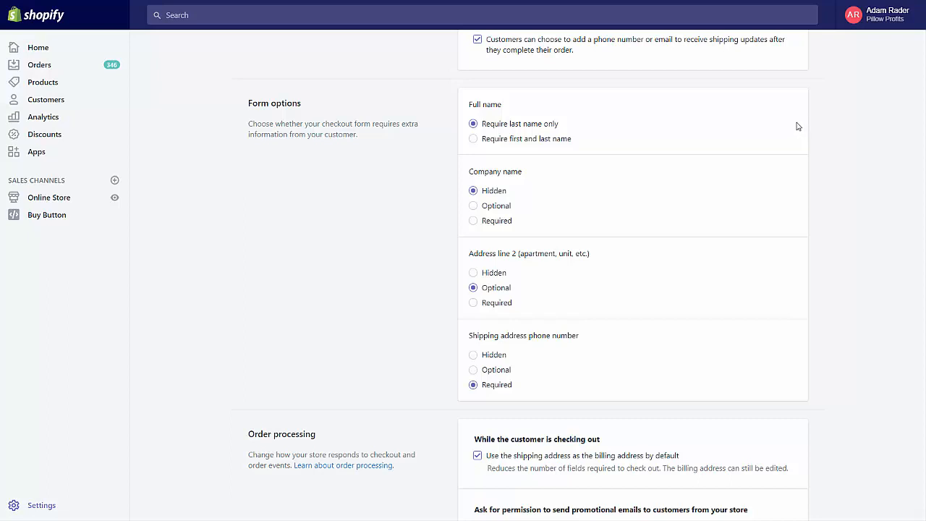
mouse_move(700, 215)
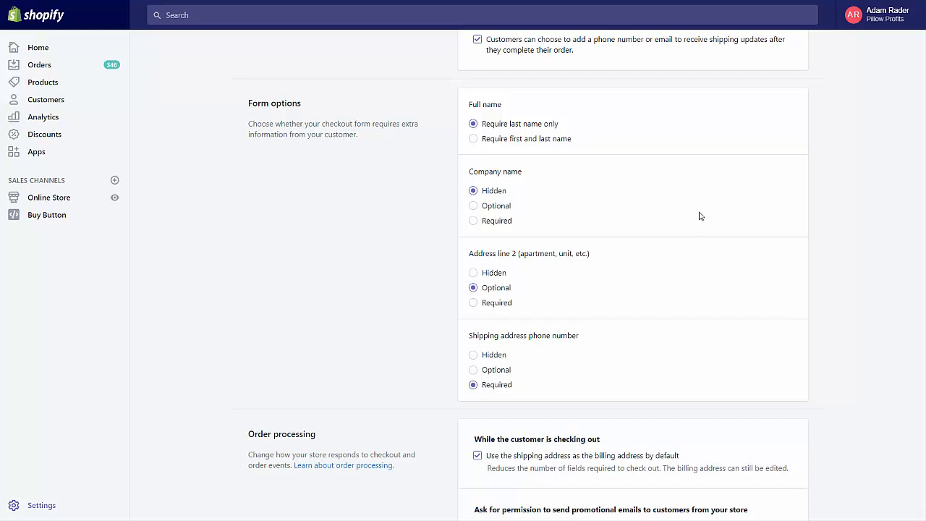
mouse_move(681, 206)
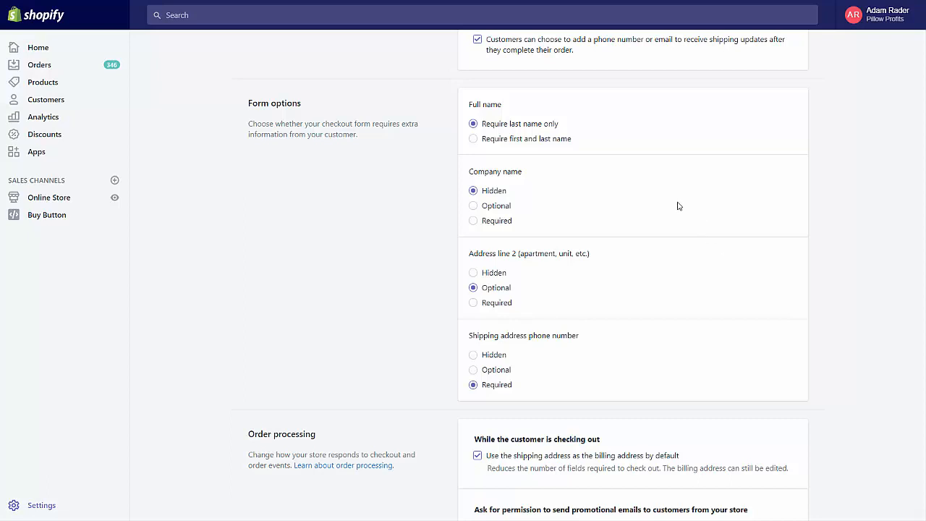
mouse_move(639, 239)
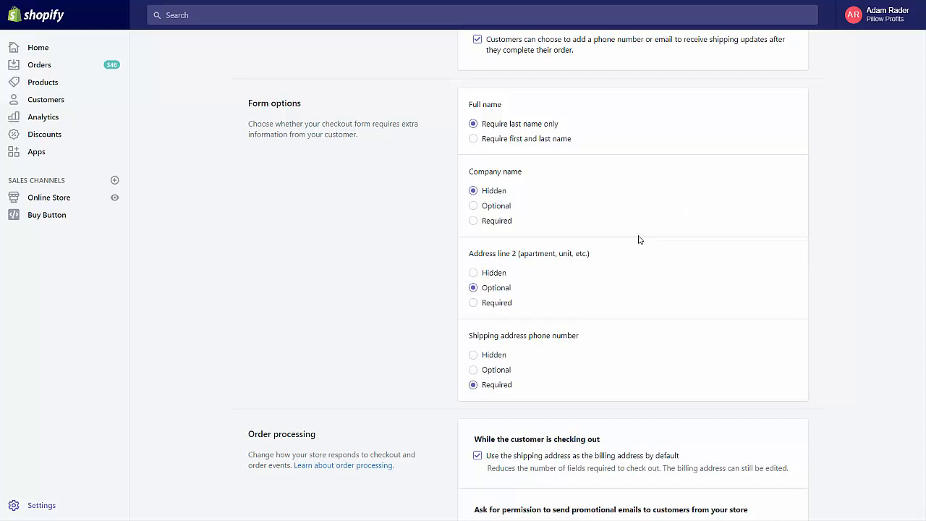
mouse_move(637, 195)
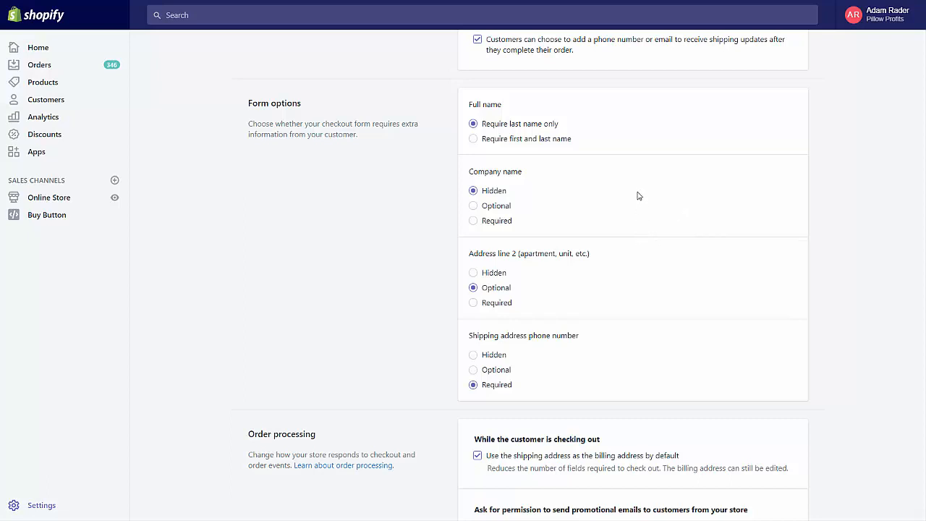
mouse_move(624, 161)
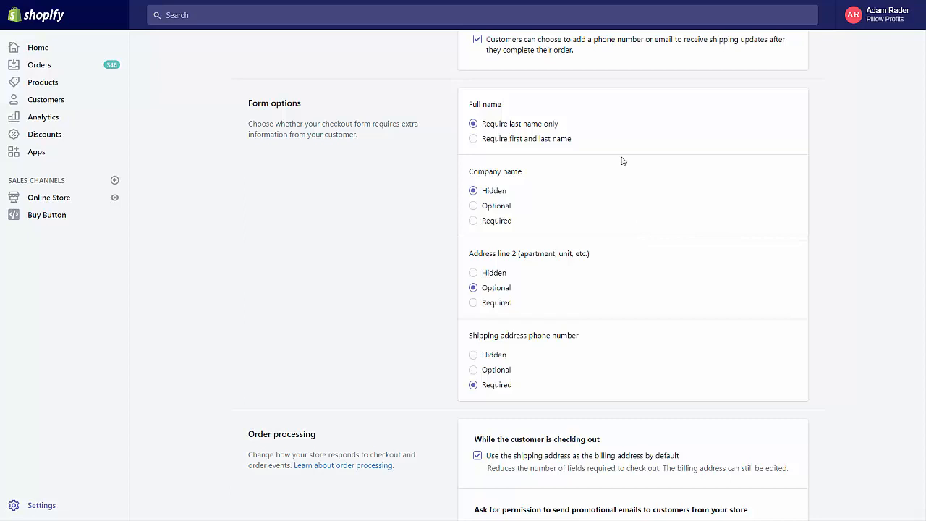
mouse_move(613, 119)
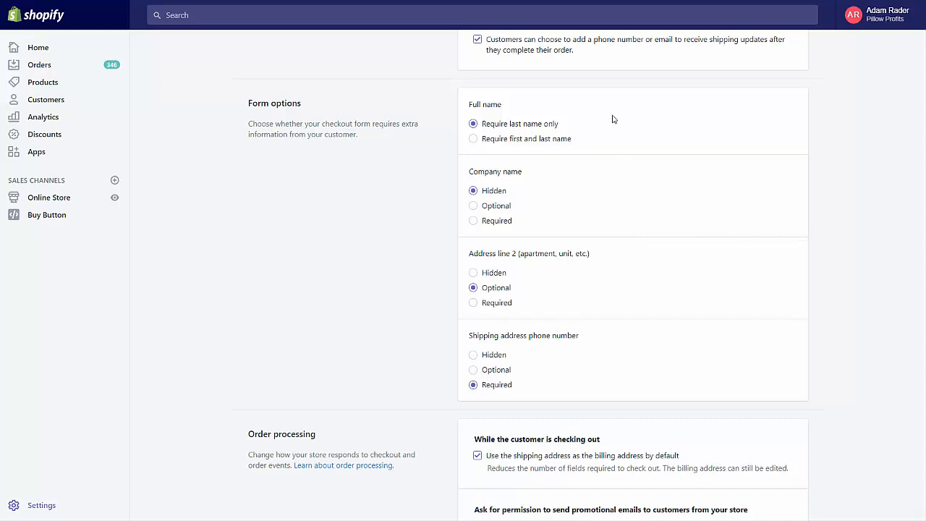
mouse_move(585, 142)
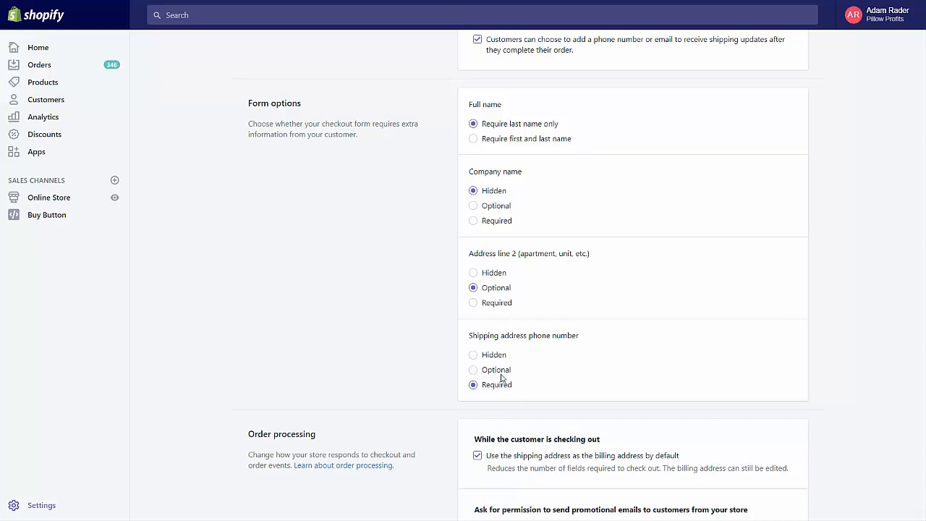
mouse_move(499, 370)
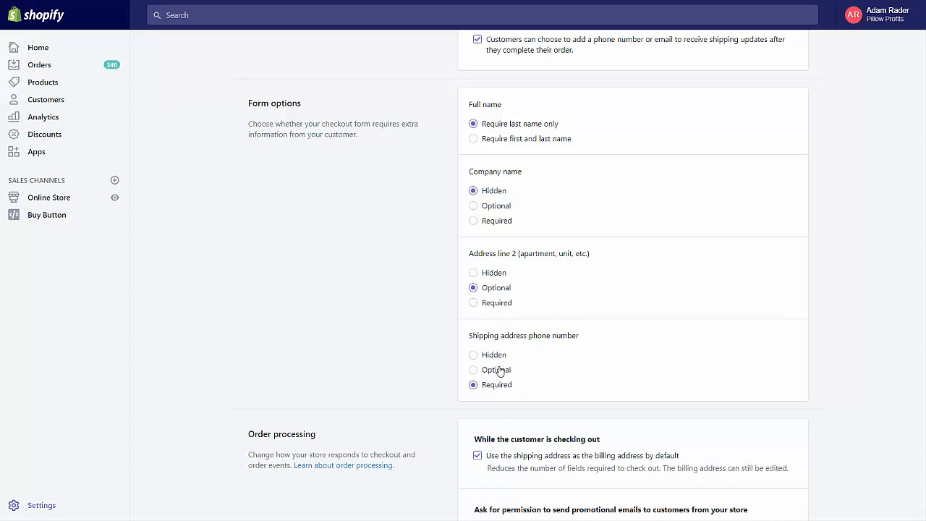
mouse_move(499, 370)
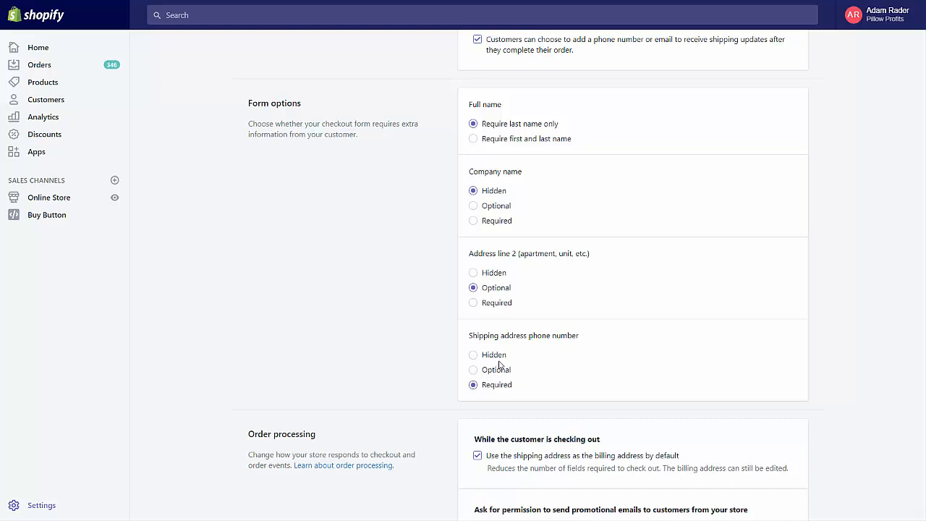
mouse_move(498, 358)
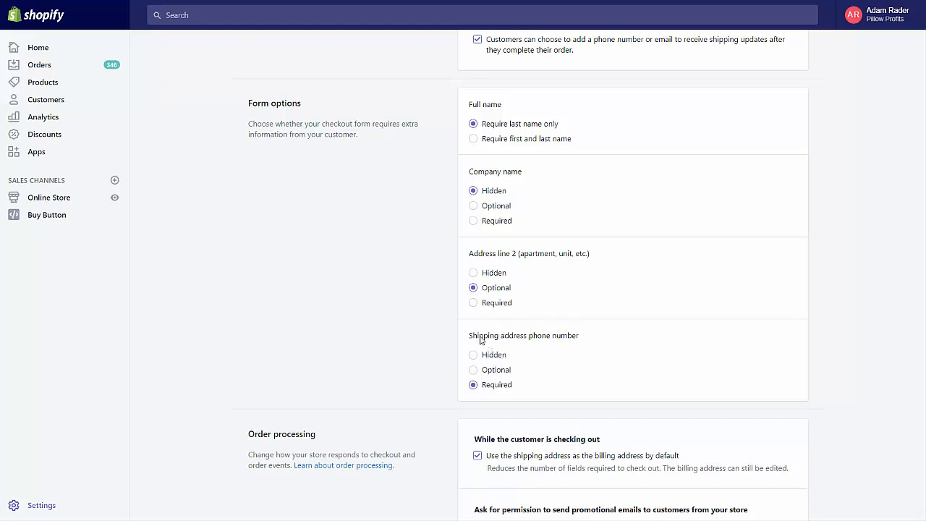
scroll(up, 3)
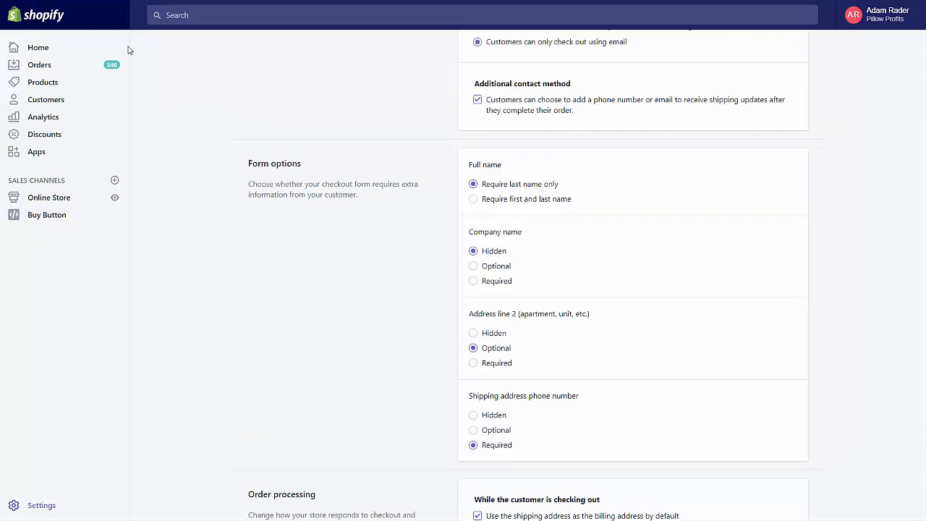
mouse_move(141, 95)
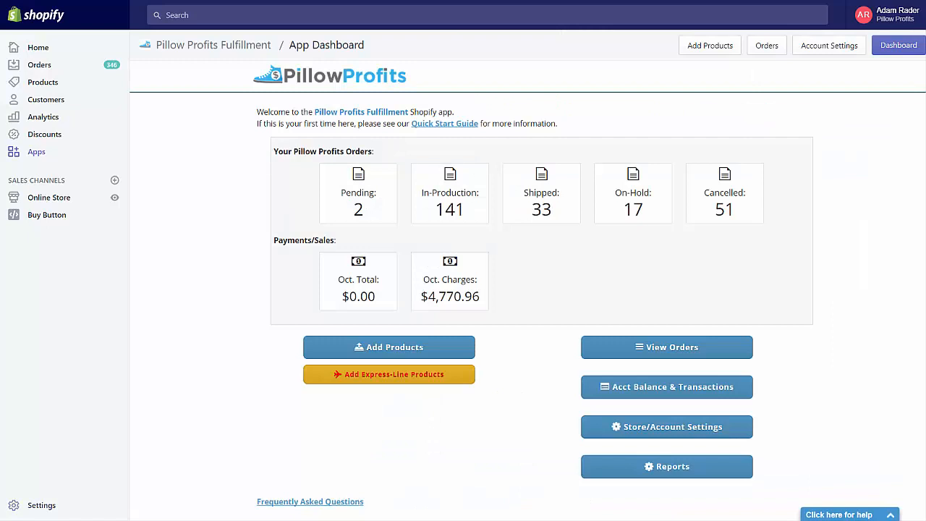
mouse_move(458, 375)
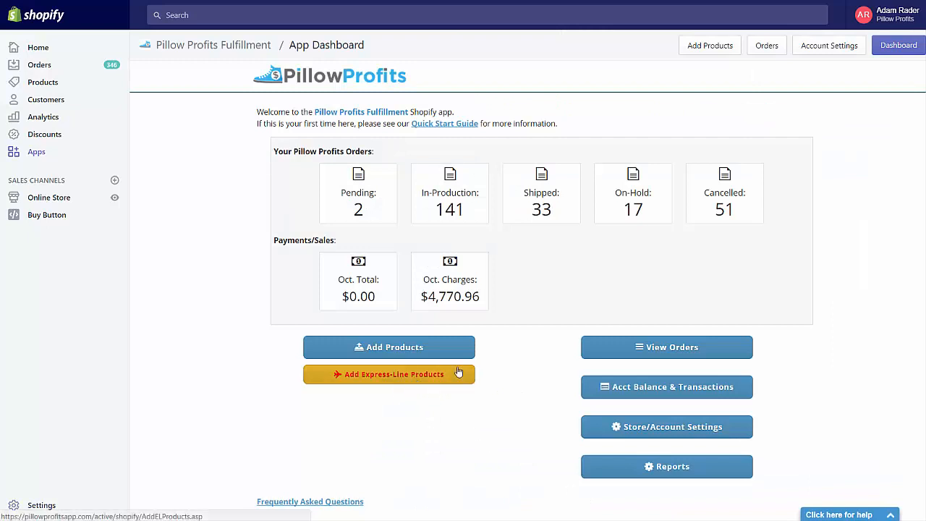
Step: Expand pending order #1356 to view its shipping address and slip-on line items
click(357, 193)
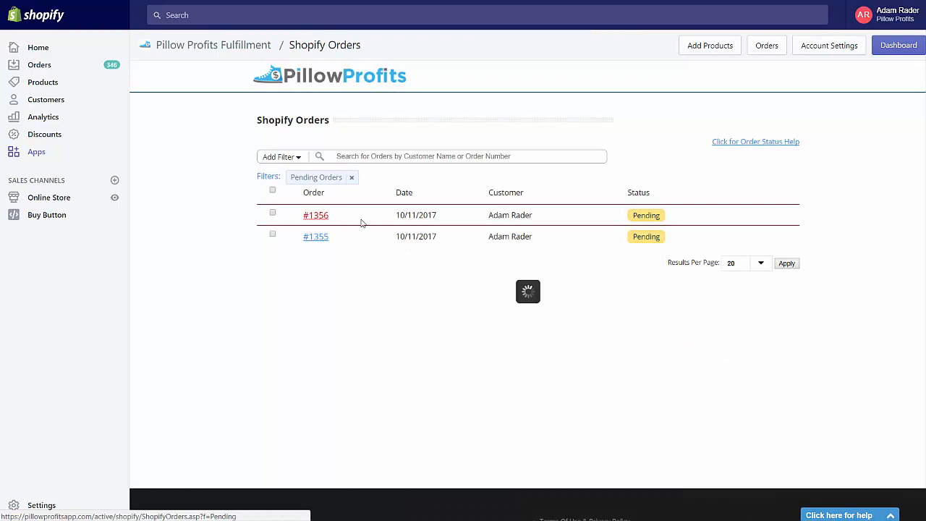
click(315, 214)
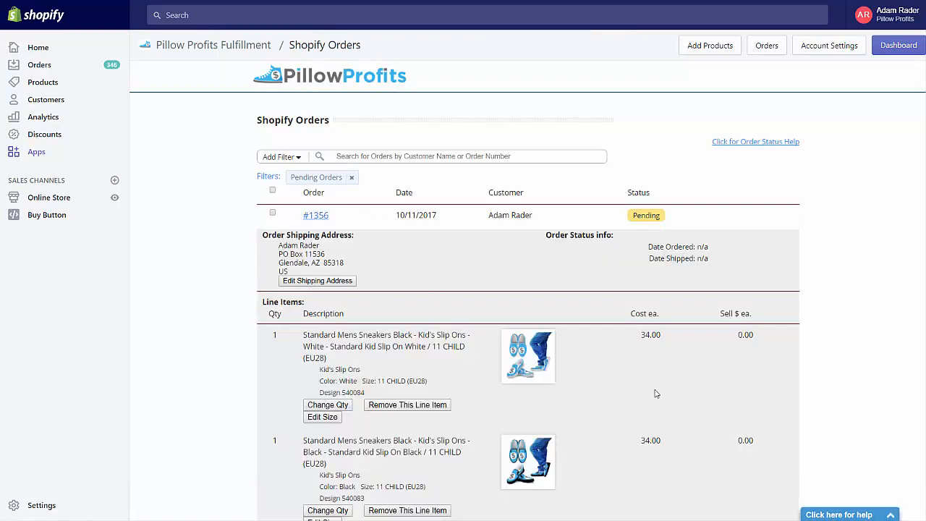
mouse_move(653, 390)
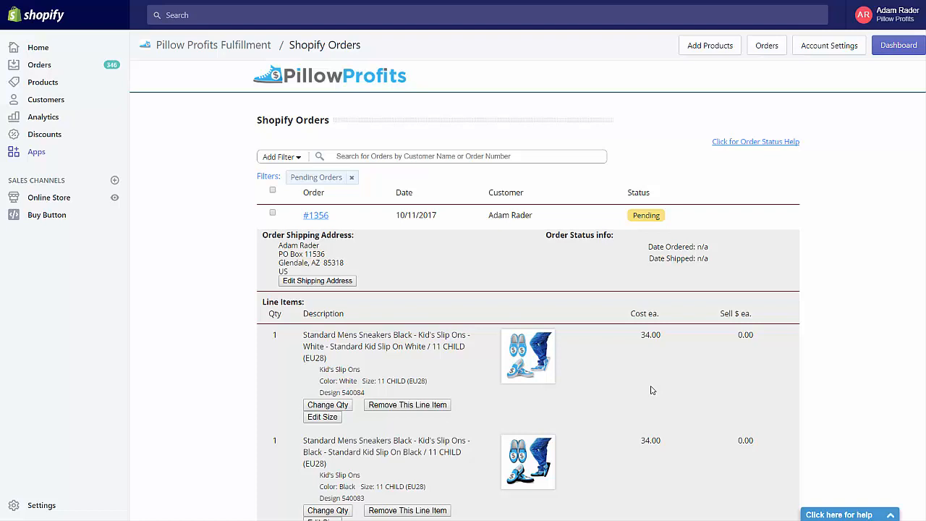
mouse_move(907, 408)
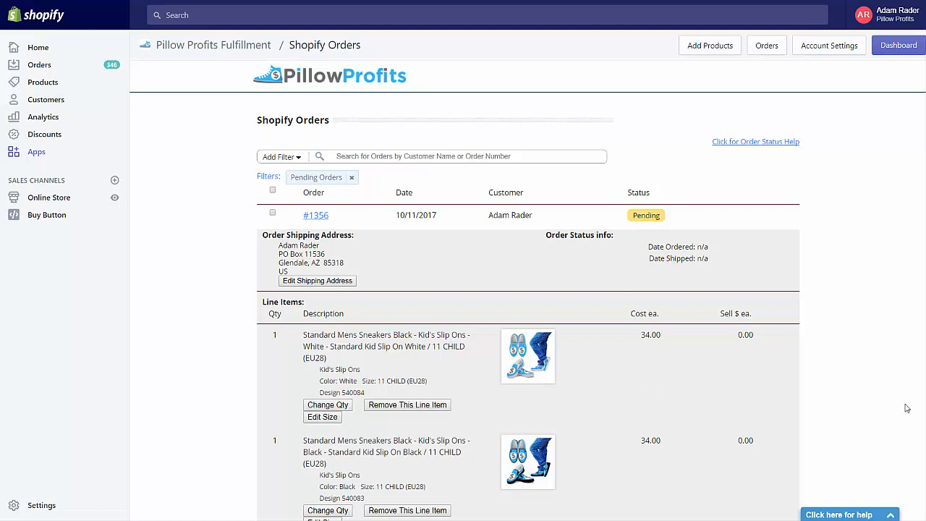
mouse_move(416, 360)
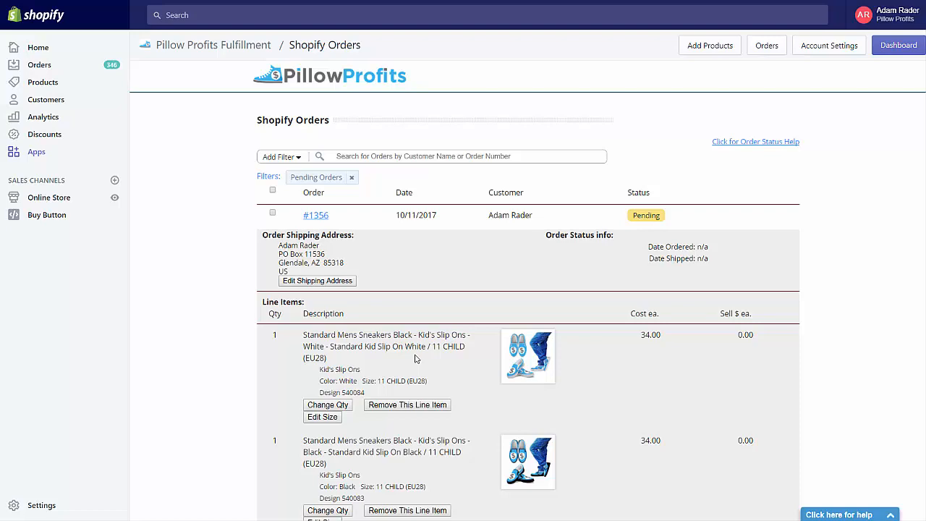
scroll(down, 3)
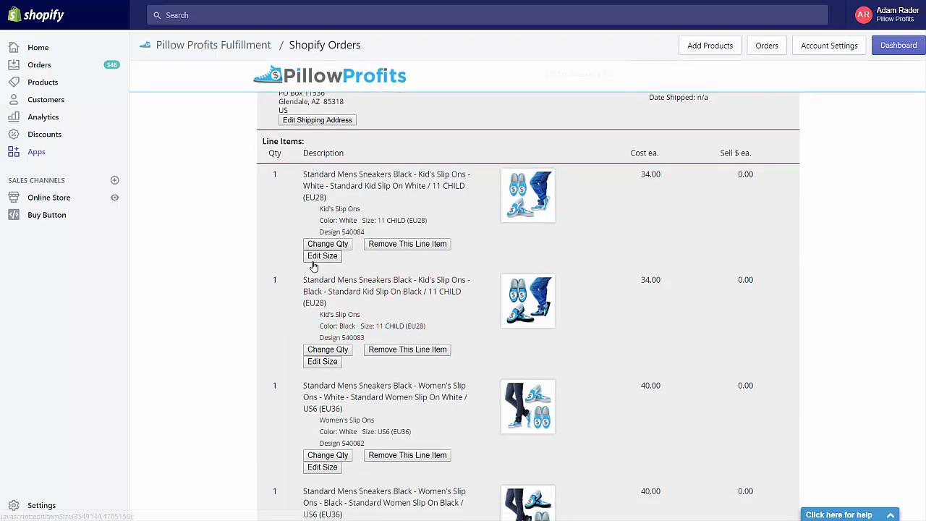
click(322, 256)
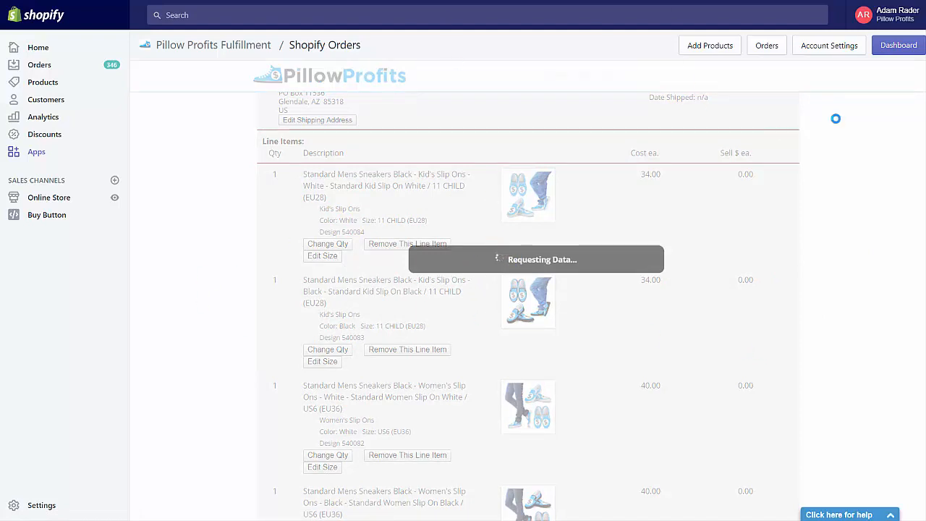
click(322, 256)
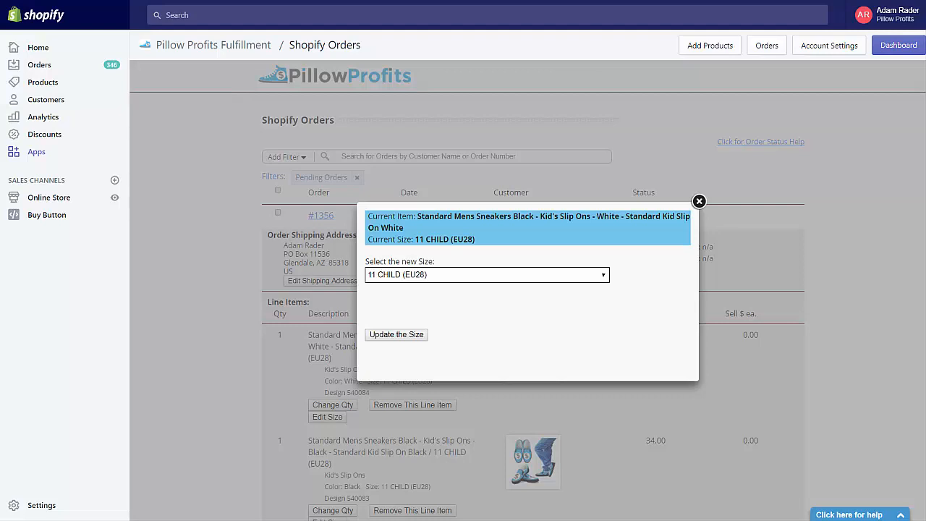
mouse_move(473, 277)
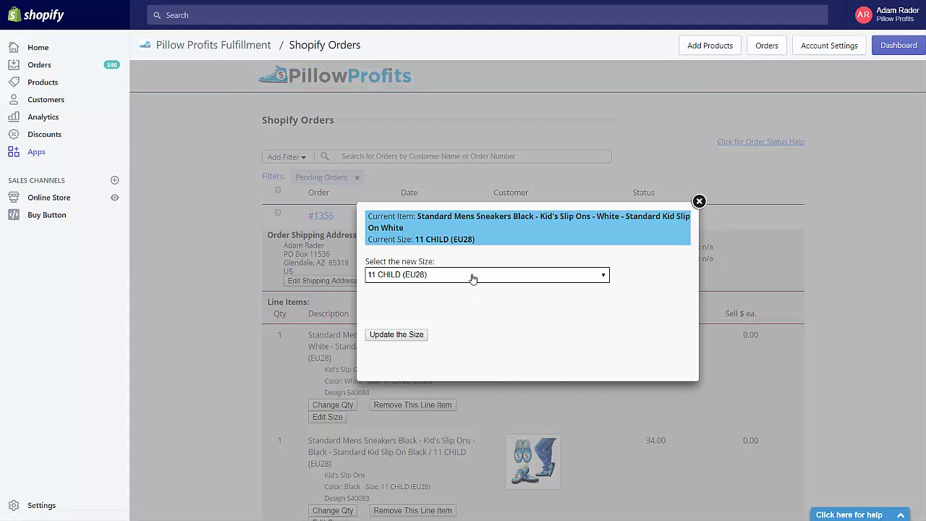
click(699, 201)
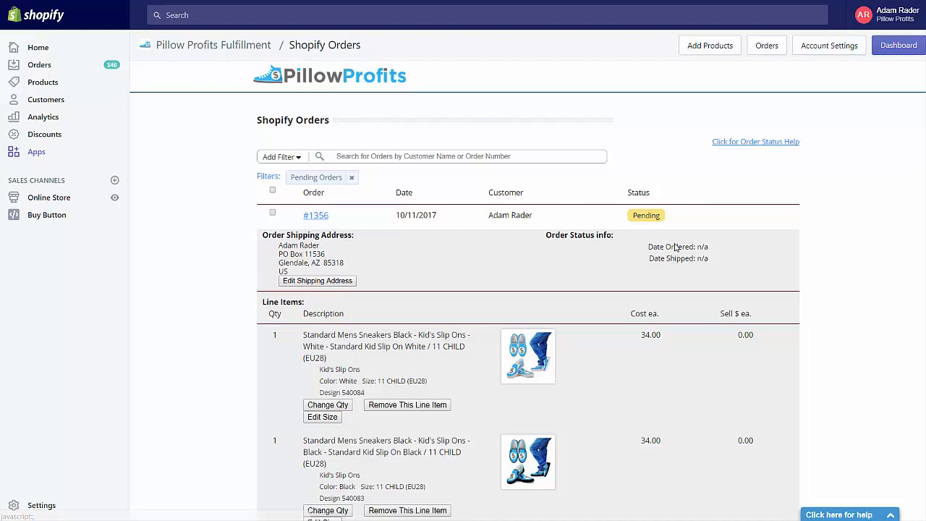
click(317, 281)
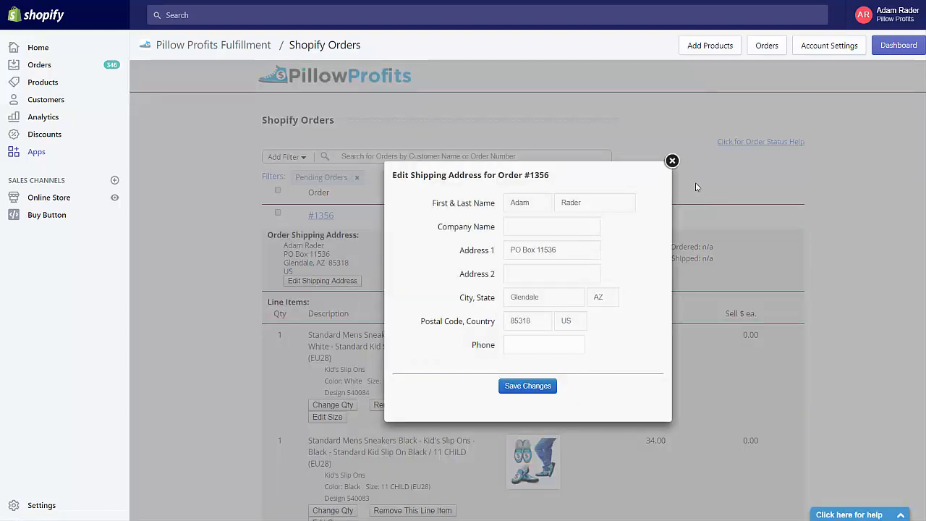
click(671, 161)
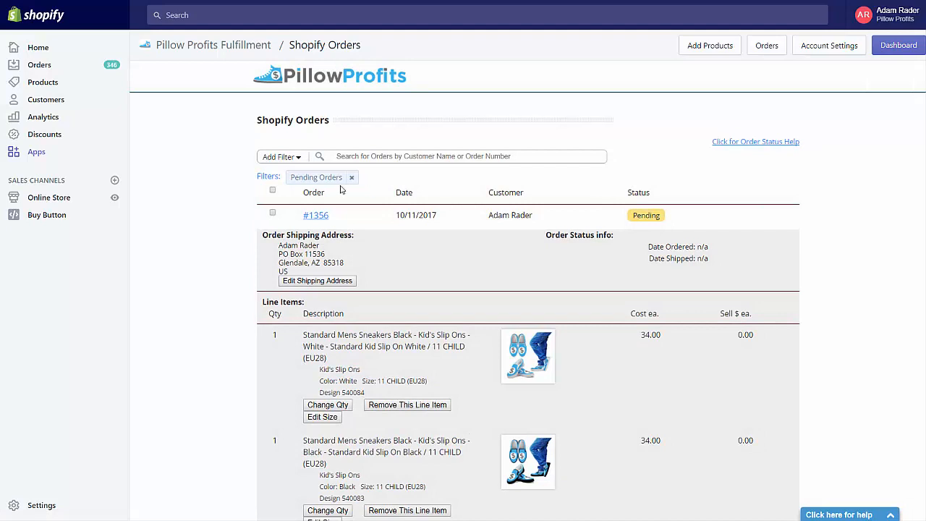
mouse_move(308, 155)
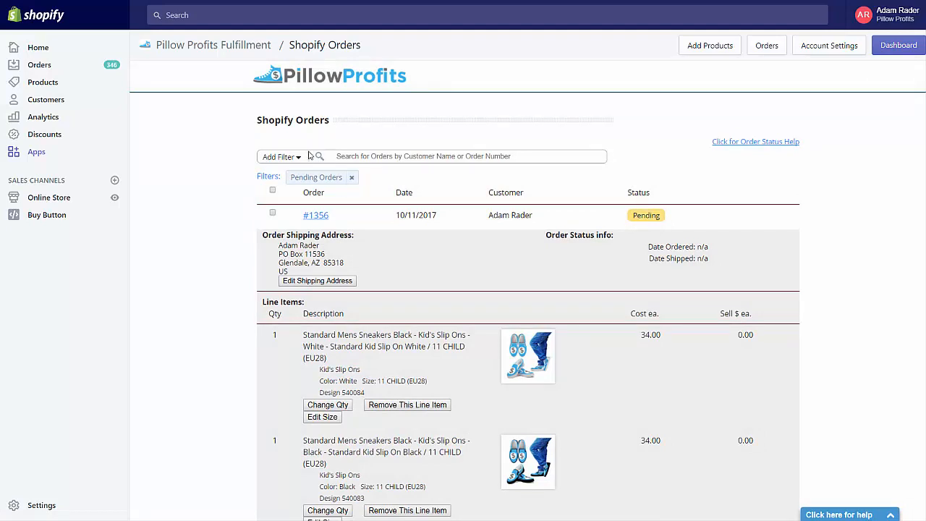
mouse_move(808, 106)
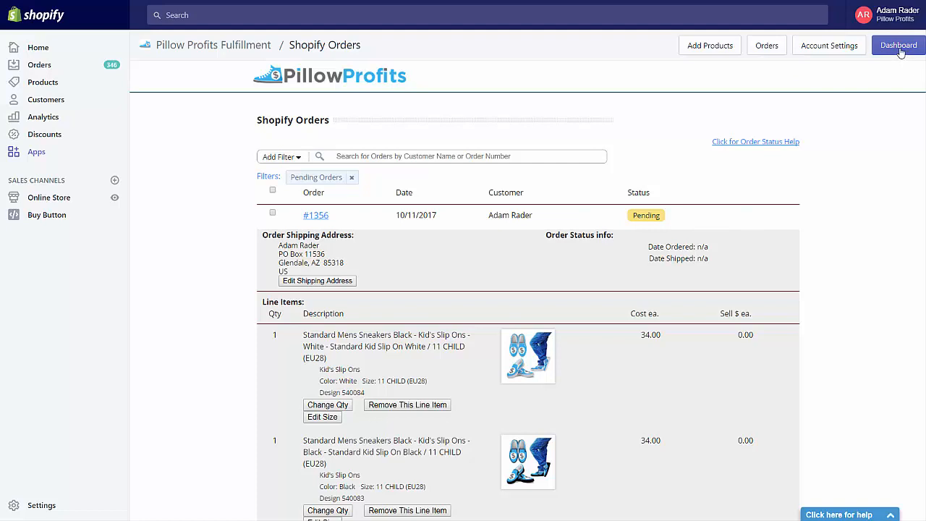
click(899, 45)
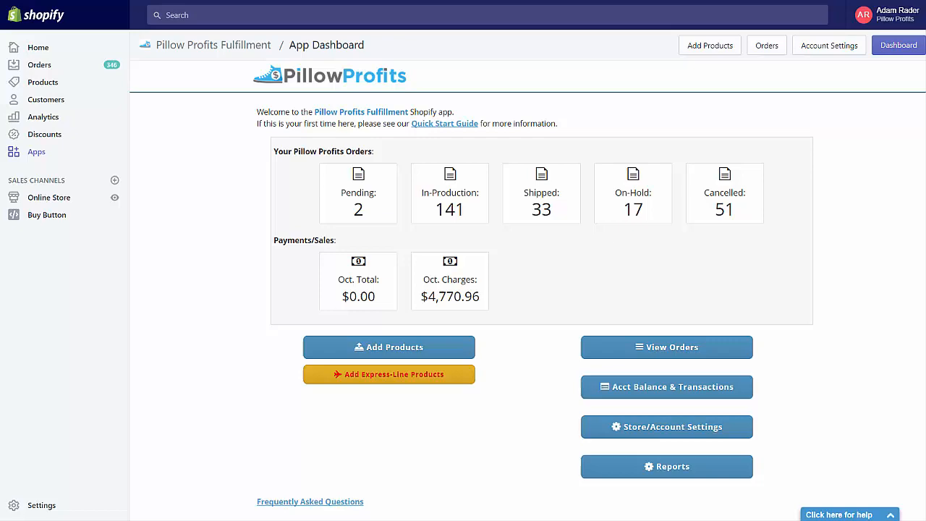
Step: Open the Express-Line product catalog from the App Dashboard
click(666, 347)
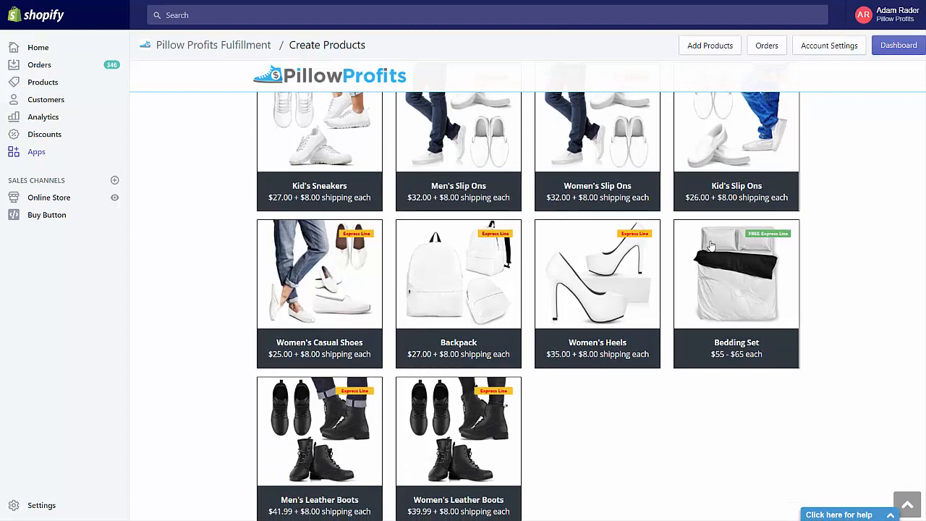
mouse_move(527, 210)
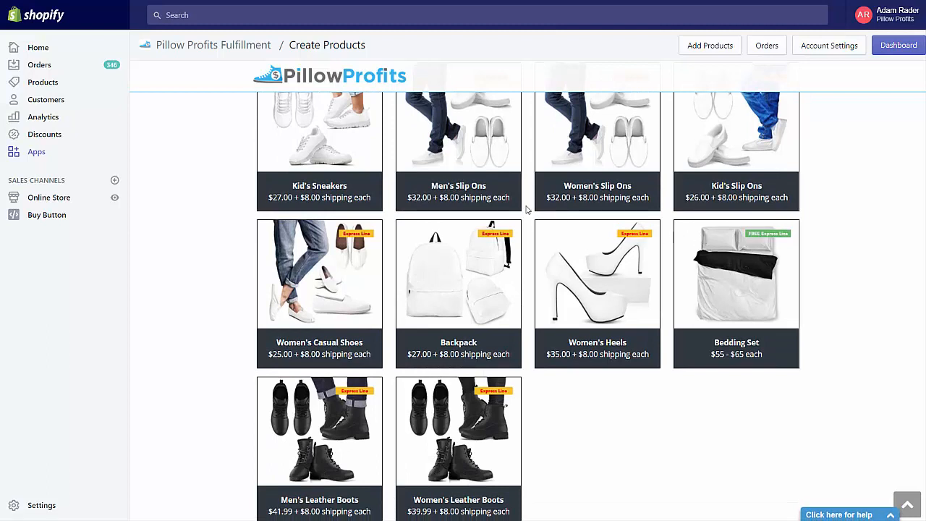
mouse_move(510, 202)
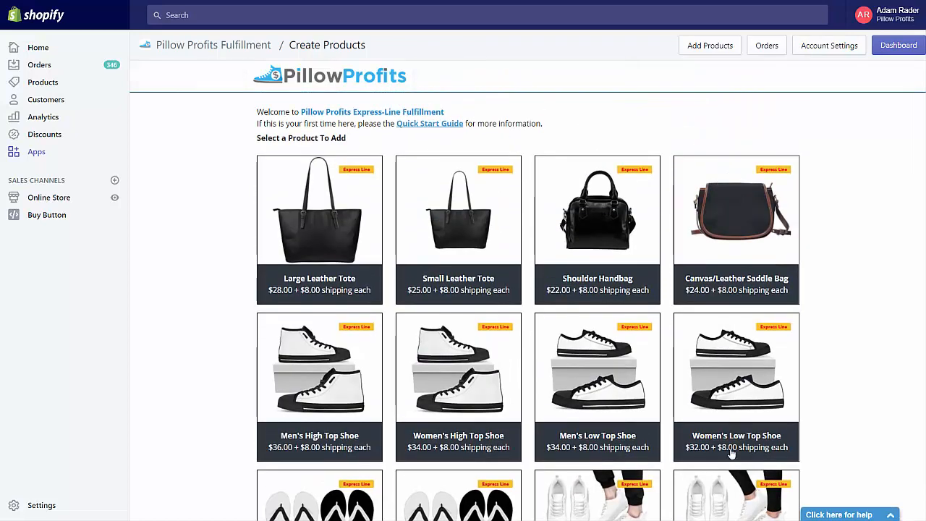
mouse_move(696, 433)
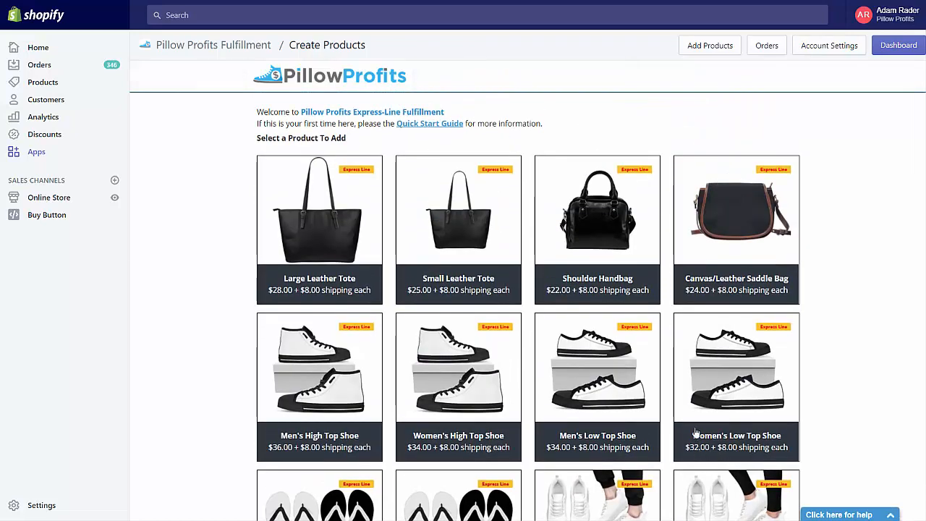
Step: Browse the Create Products catalog down from the handbags to the leather boots
scroll(down, 3)
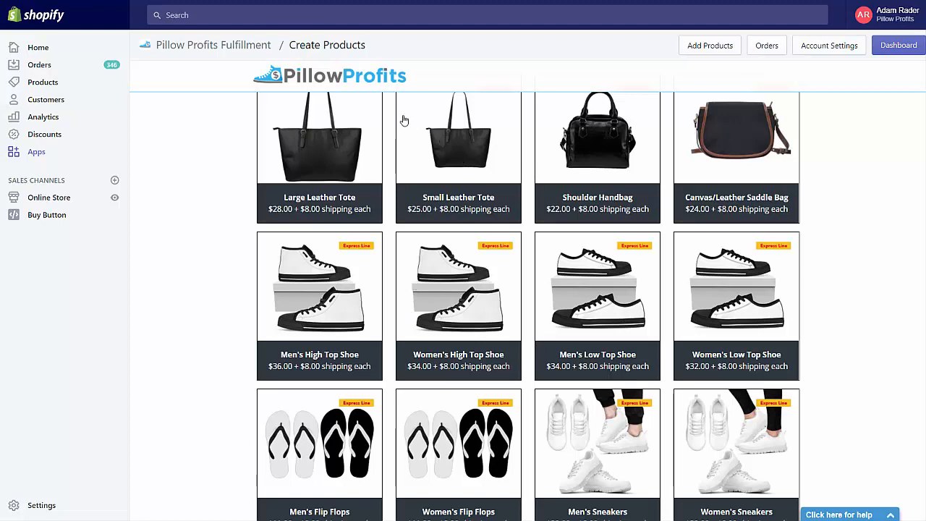
mouse_move(671, 184)
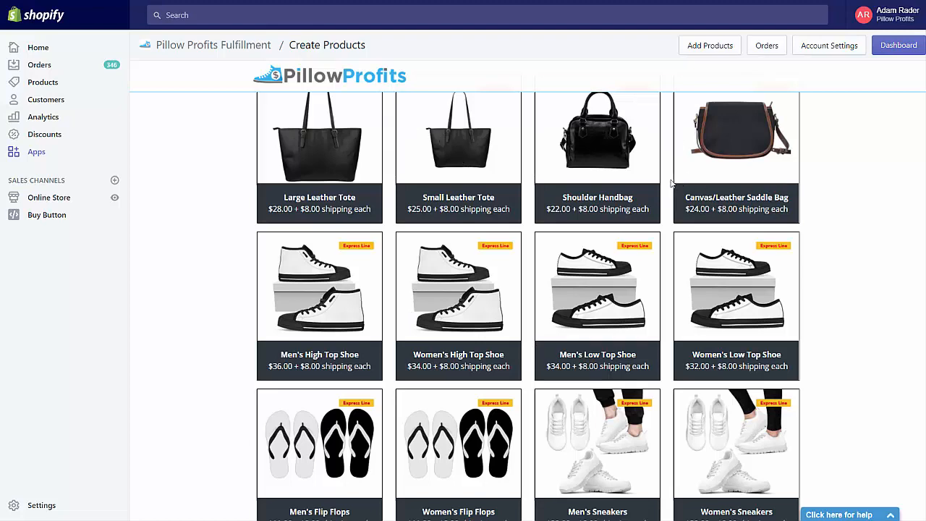
scroll(down, 3)
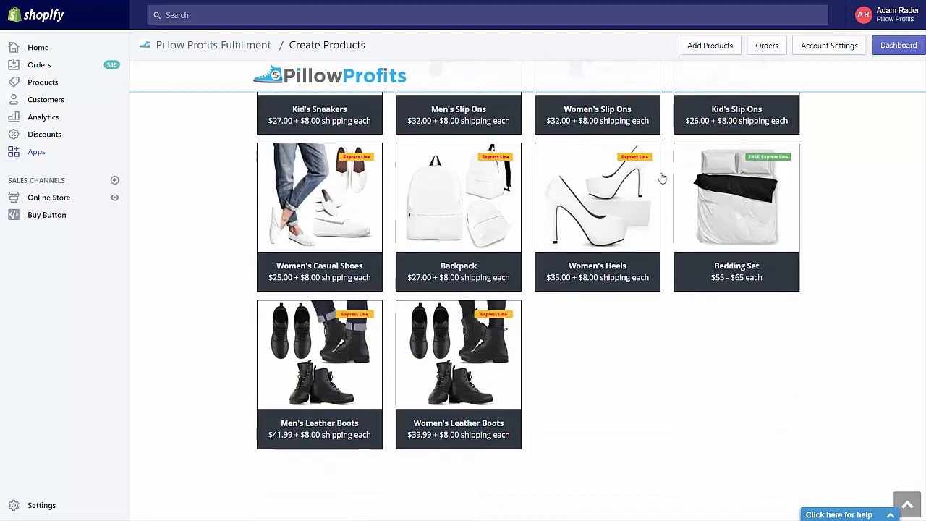
scroll(down, 3)
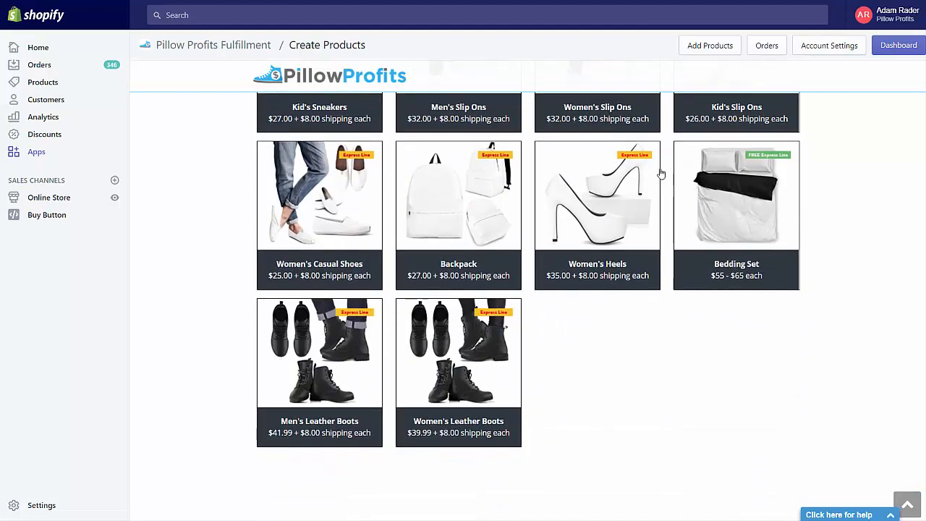